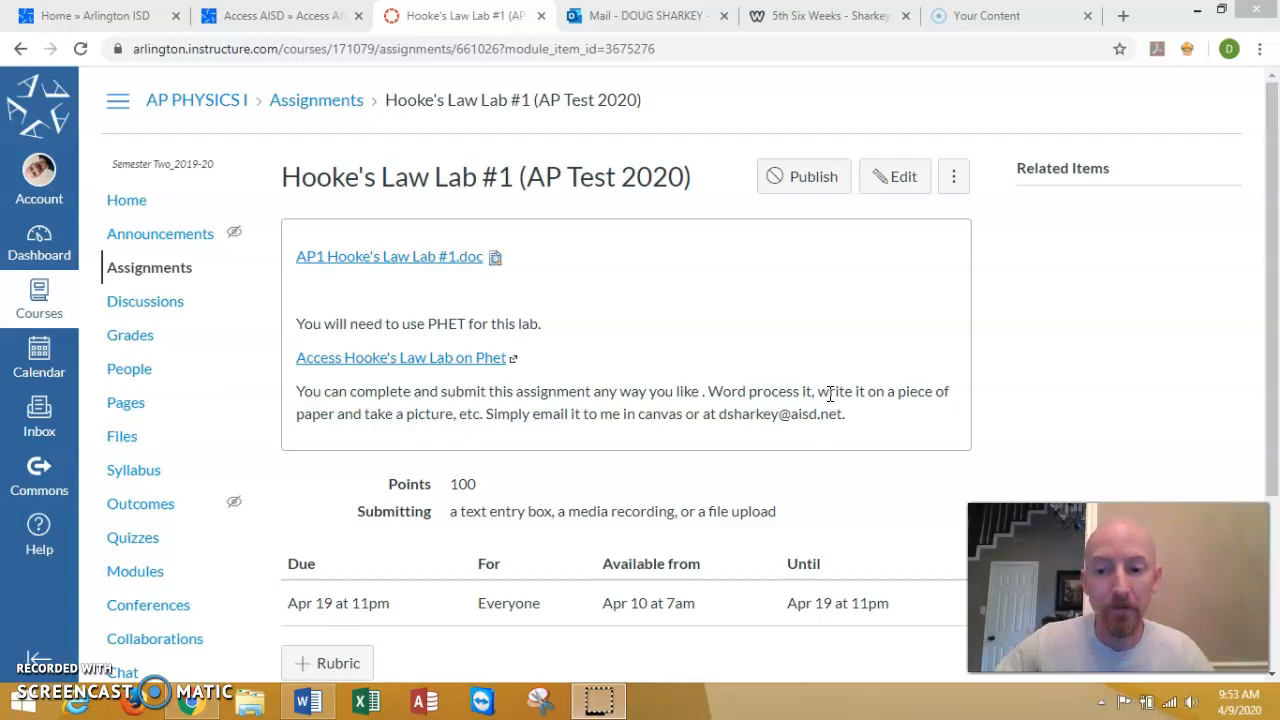
{"action": "mouse_move", "coordinate": [307, 414]}
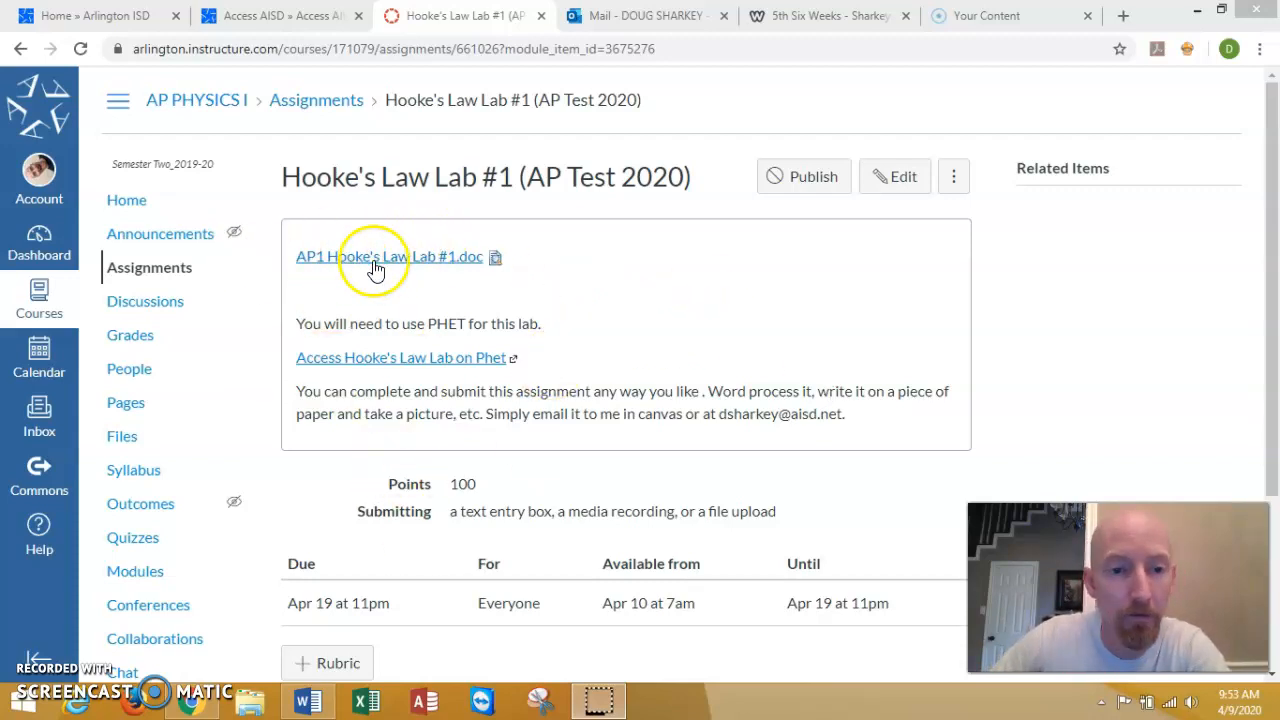
{"action": "mouse_move", "coordinate": [410, 305]}
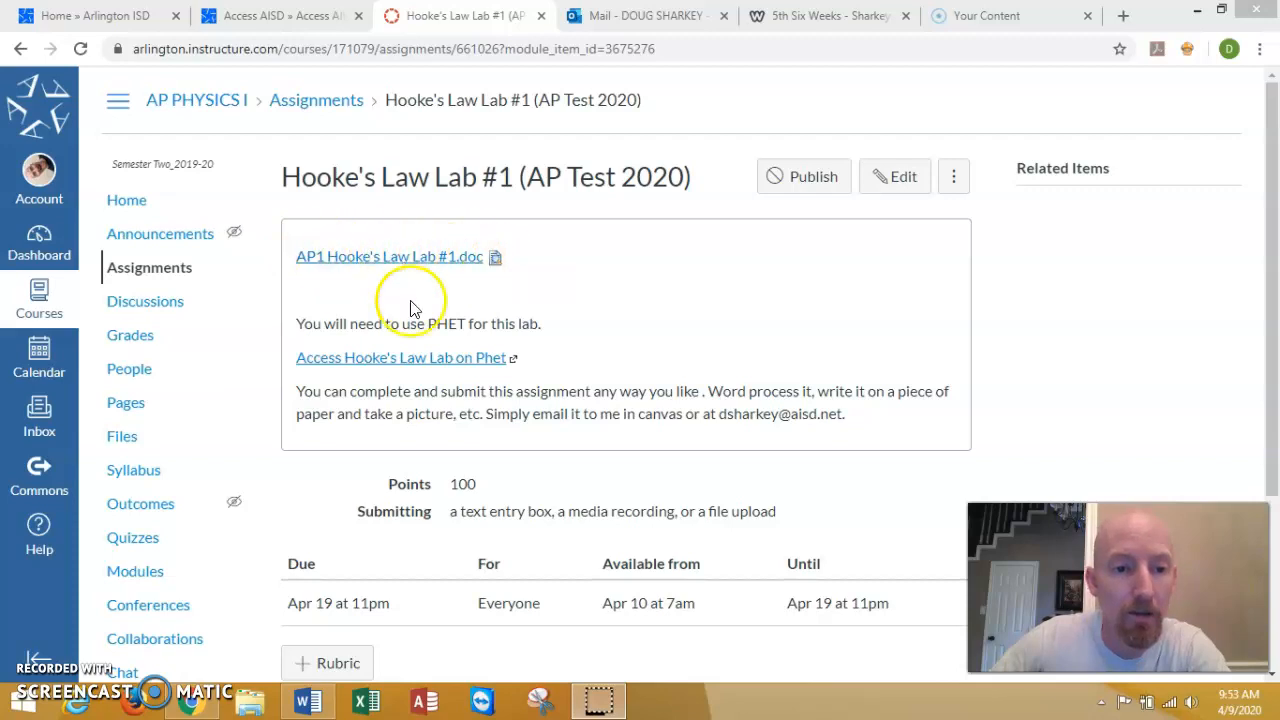
{"action": "mouse_move", "coordinate": [433, 368]}
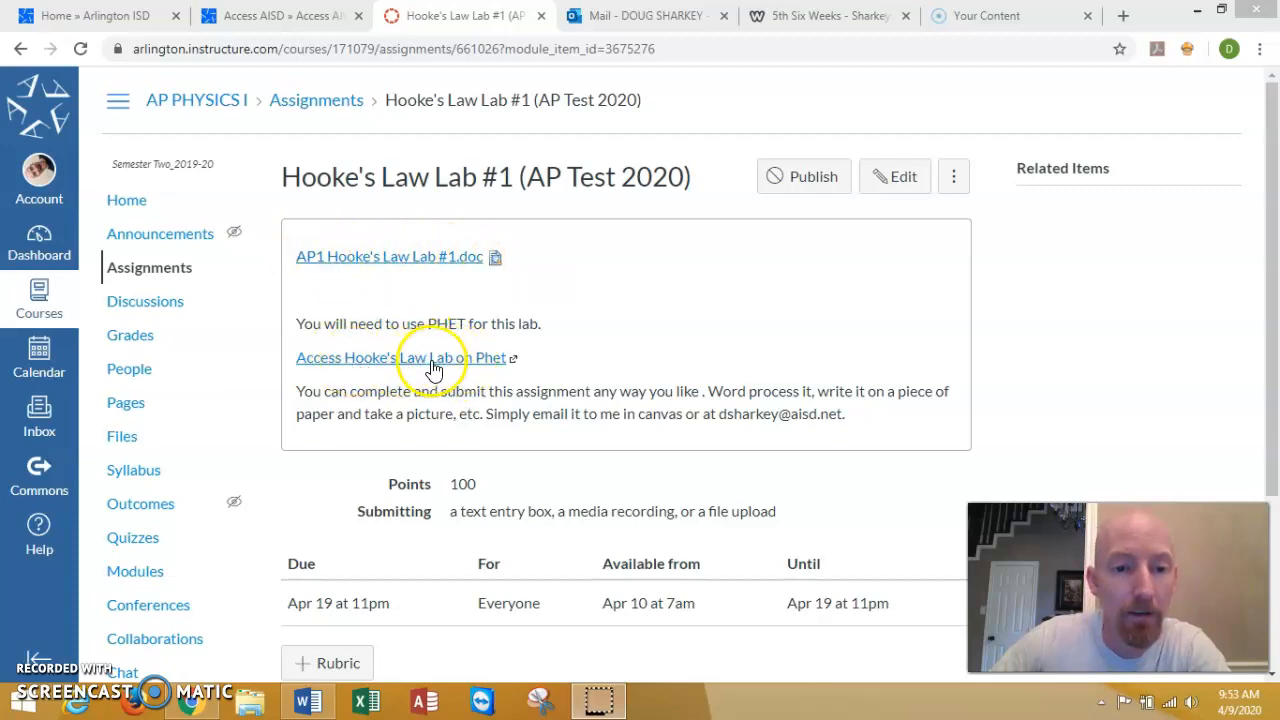
{"action": "mouse_move", "coordinate": [593, 303]}
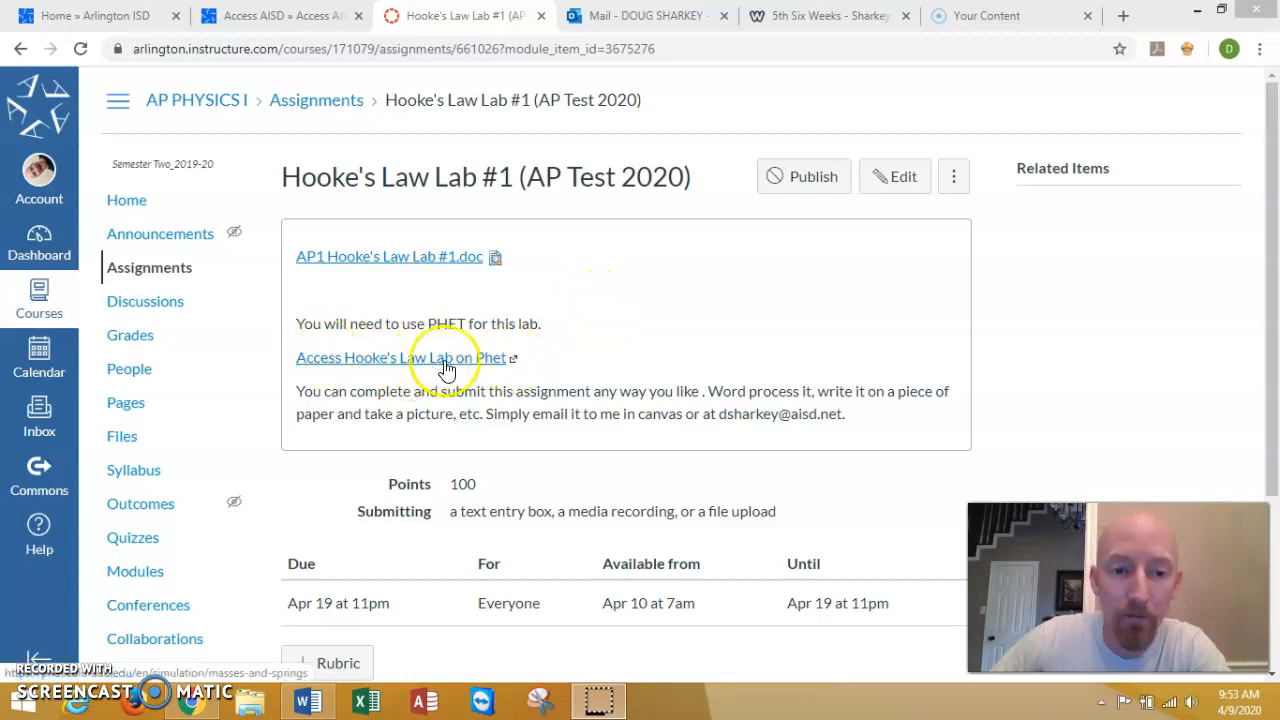
{"action": "mouse_move", "coordinate": [515, 358]}
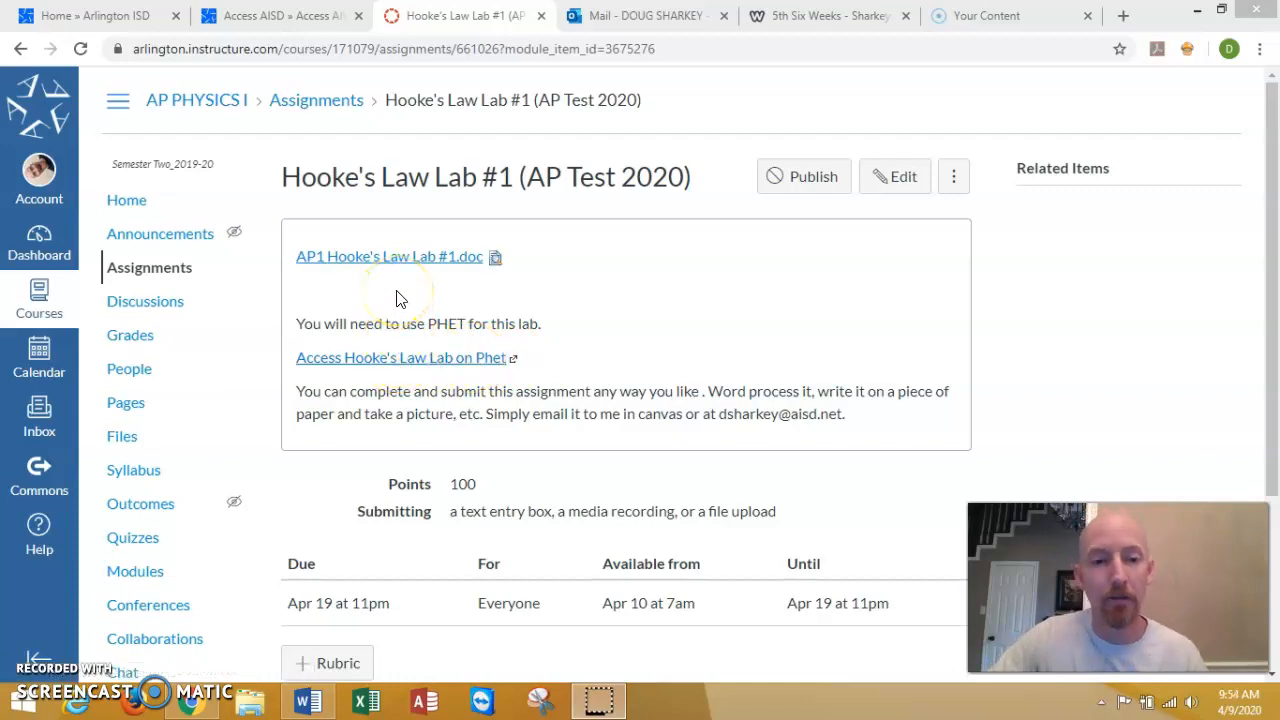
{"action": "mouse_move", "coordinate": [390, 256]}
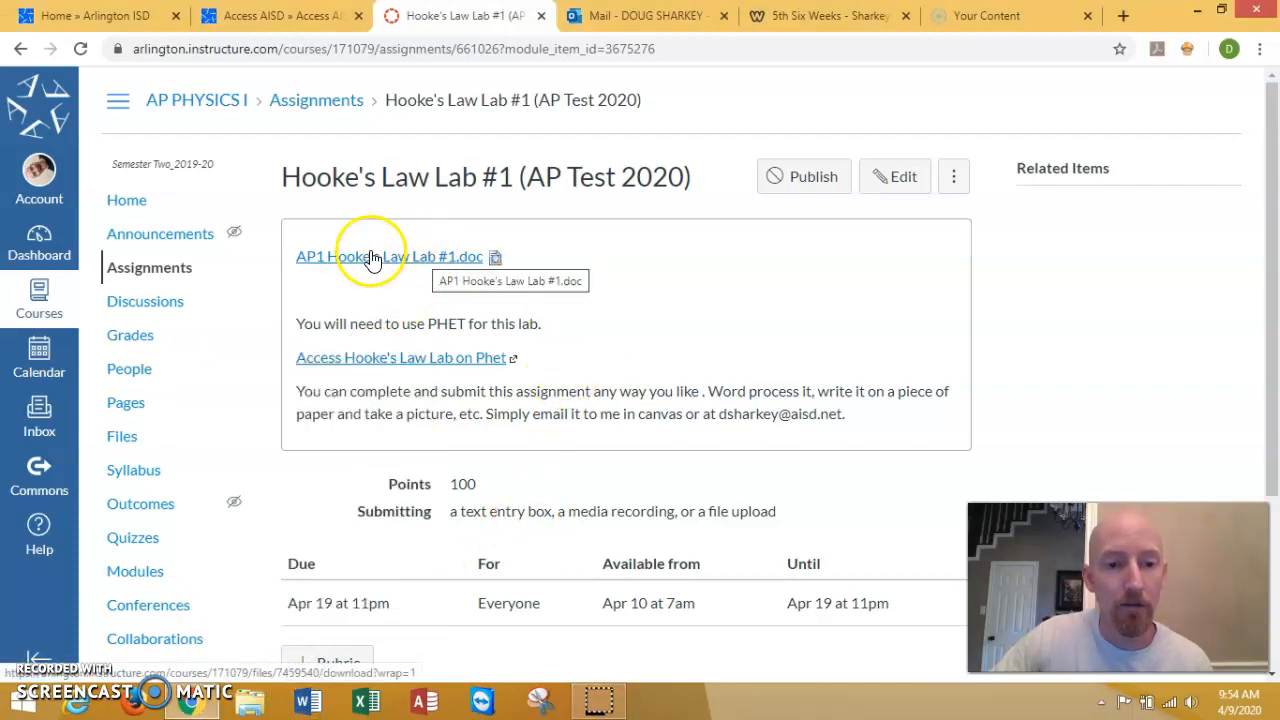
Download AP1 Hooke's Law Lab #1.doc from the Canvas assignment and open it in Word
{"action": "left_click", "coordinate": [389, 256]}
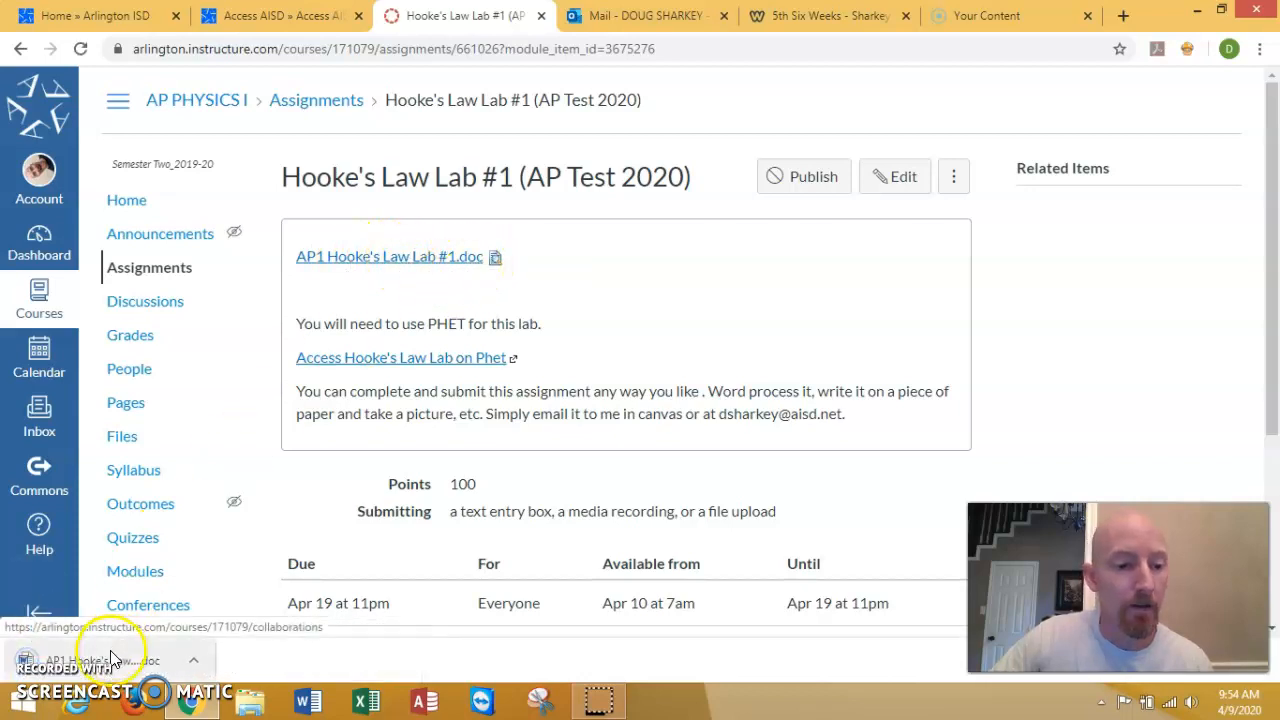
{"action": "left_click", "coordinate": [90, 660]}
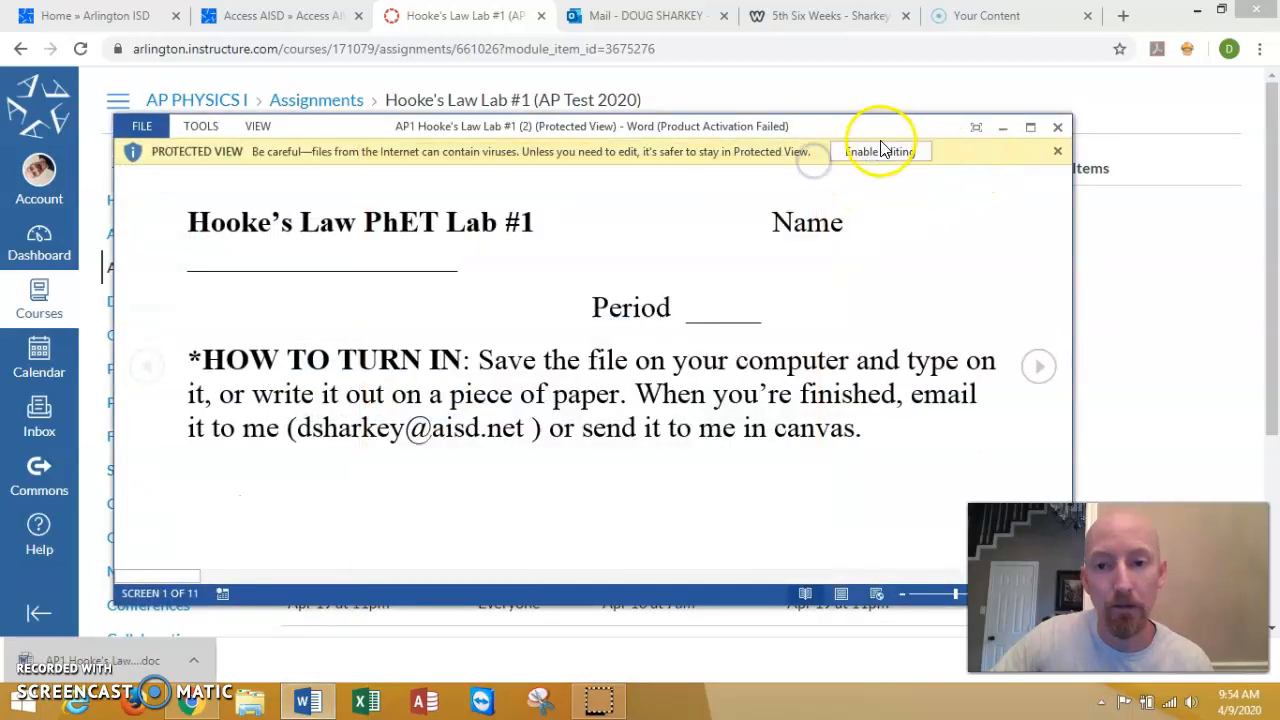
Enable editing on the lab sheet, then open the 'Access Hooke's Law Lab on Phet' link
{"action": "left_click", "coordinate": [879, 151]}
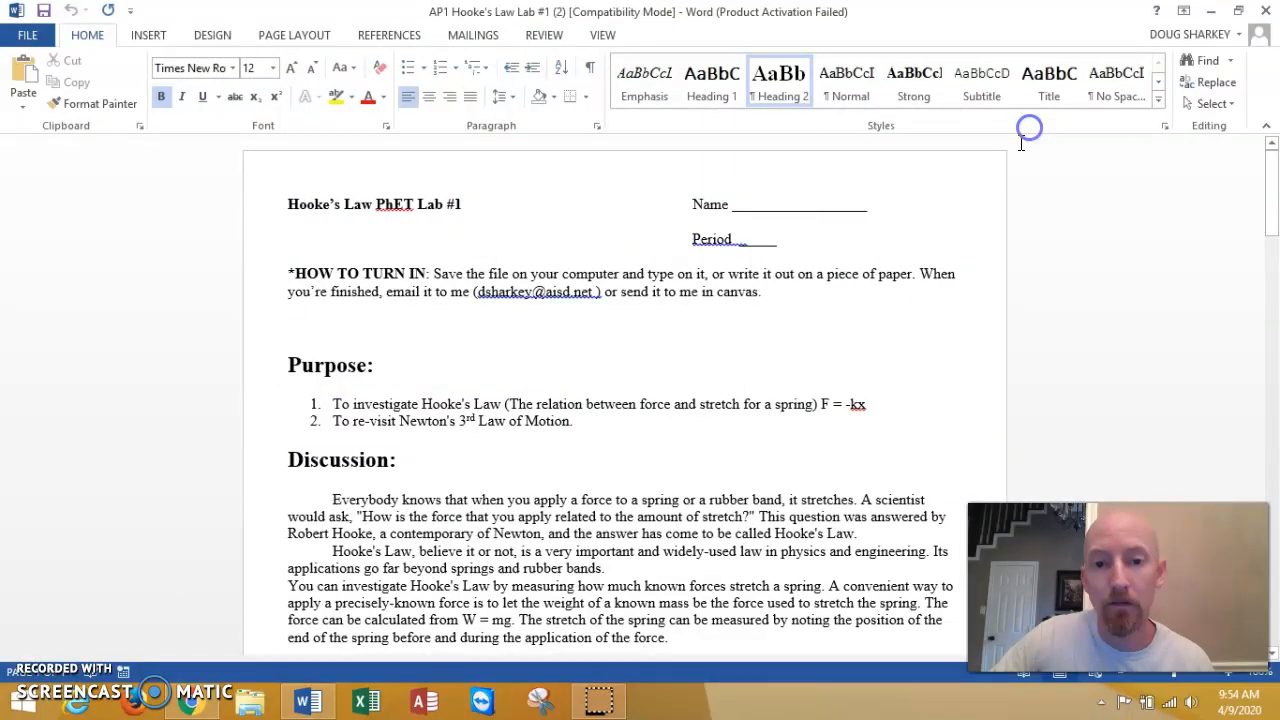
{"action": "scroll", "scroll_direction": "down", "scroll_amount": 3}
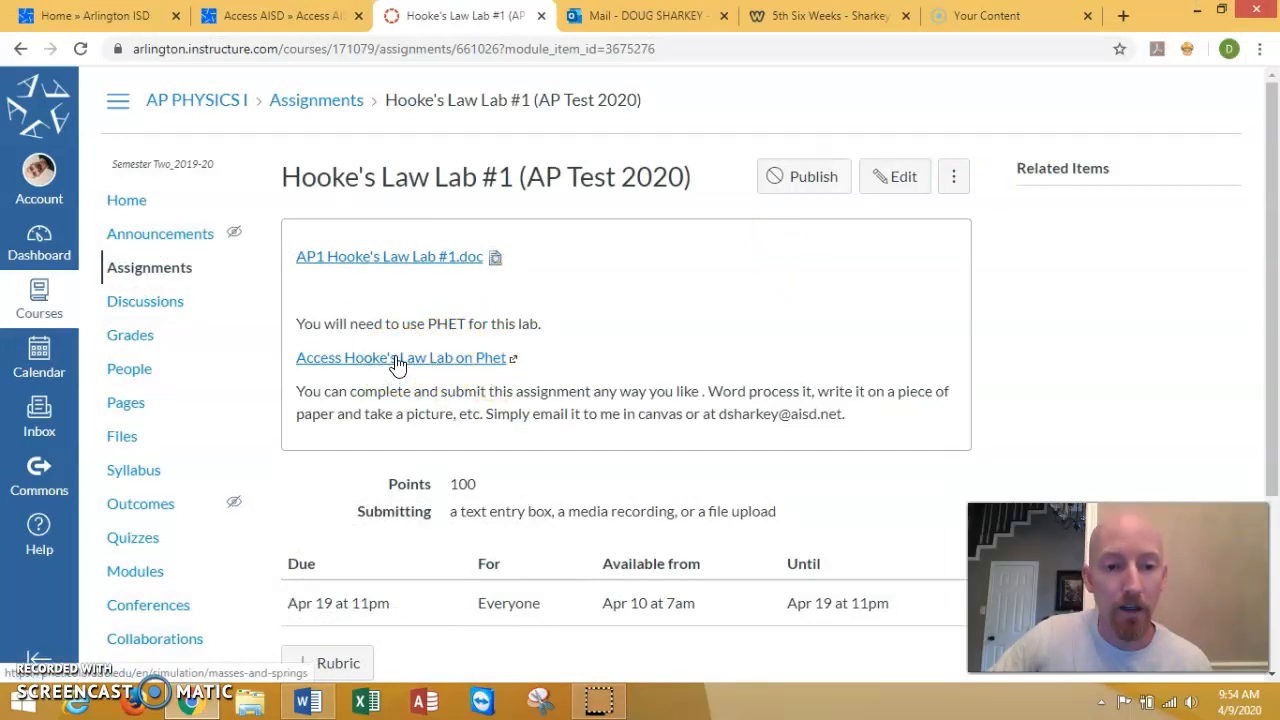
{"action": "left_click", "coordinate": [400, 357]}
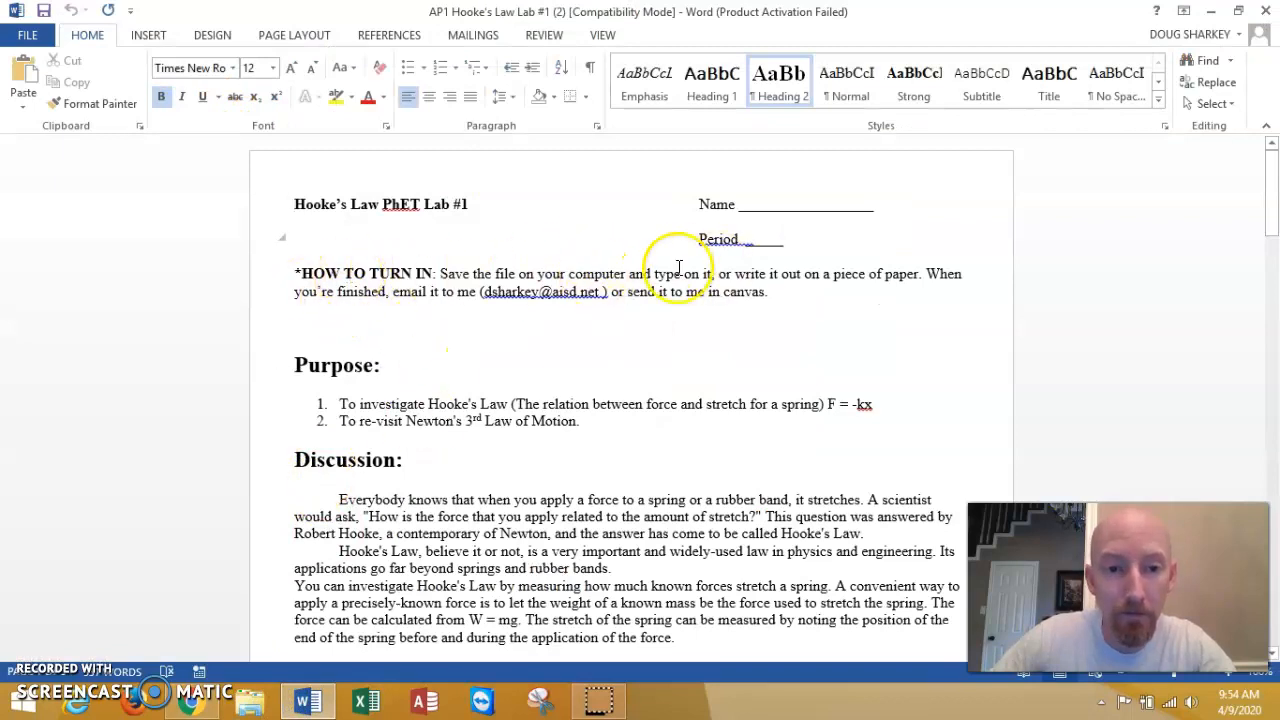
{"action": "scroll", "scroll_direction": "down", "scroll_amount": 3}
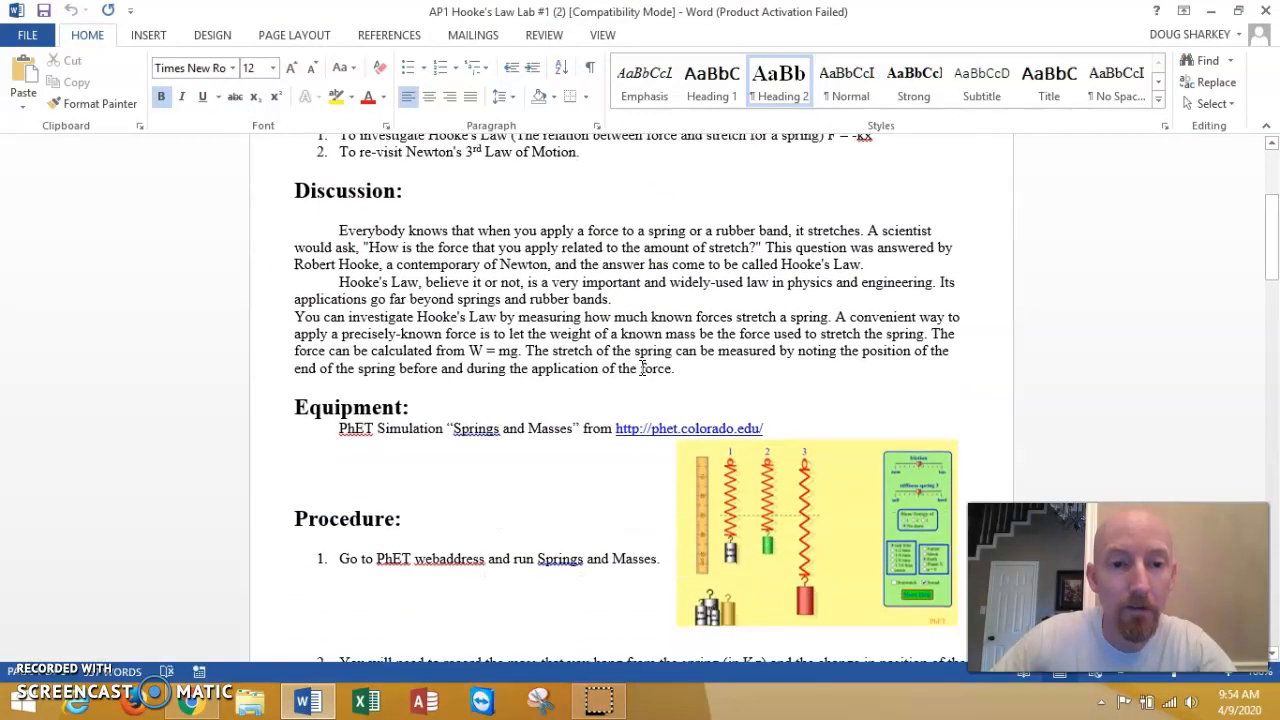
{"action": "scroll", "scroll_direction": "down", "scroll_amount": 3}
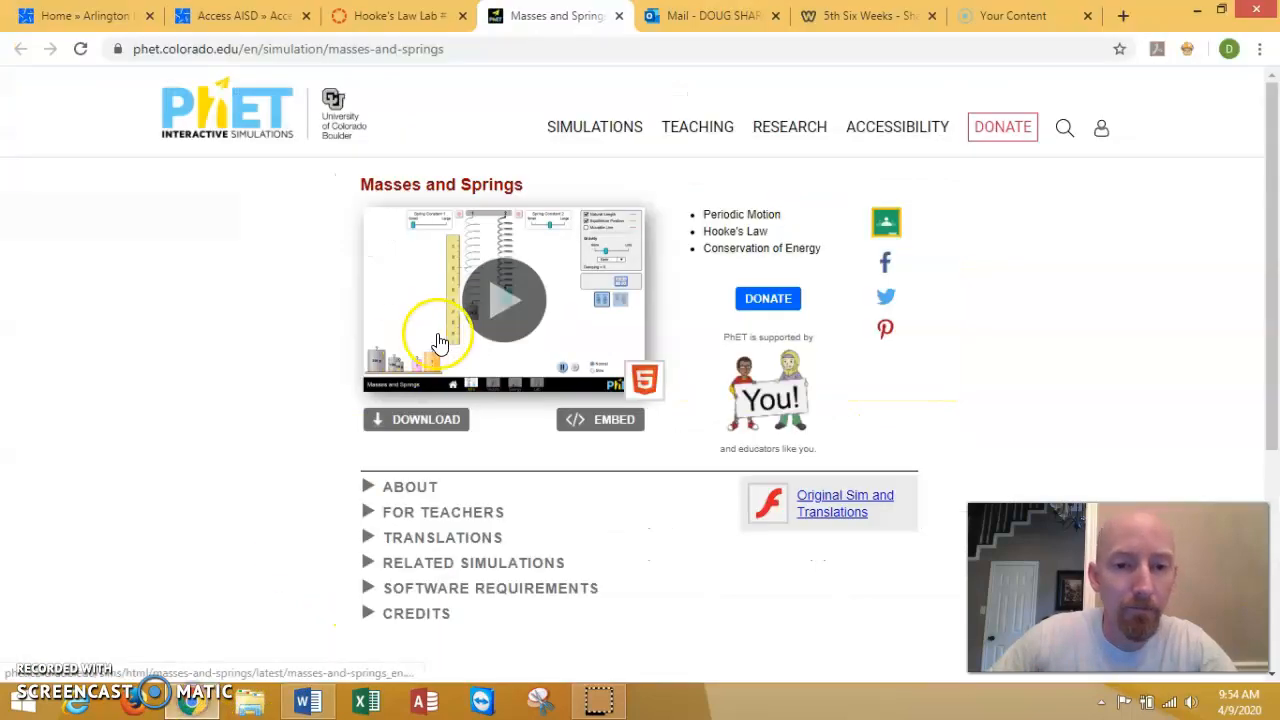
Launch the Masses and Springs simulation and load its Intro screen
{"action": "left_click", "coordinate": [504, 299]}
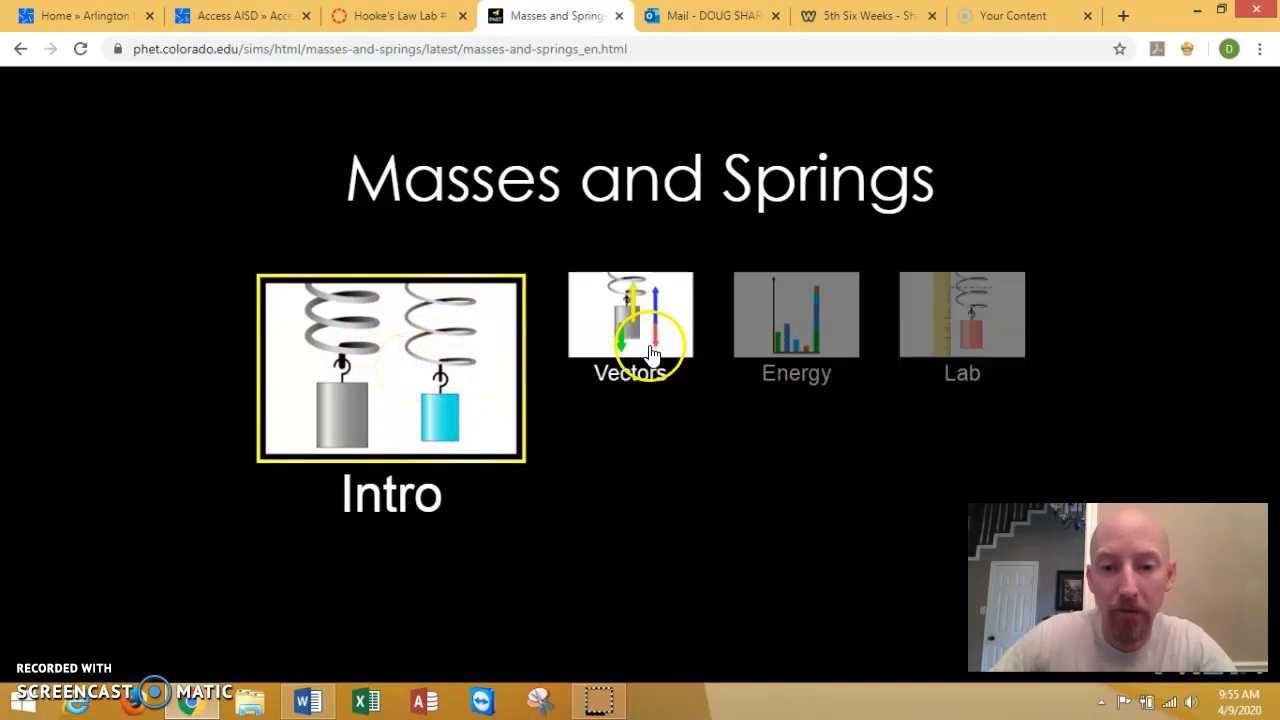
{"action": "mouse_move", "coordinate": [962, 315]}
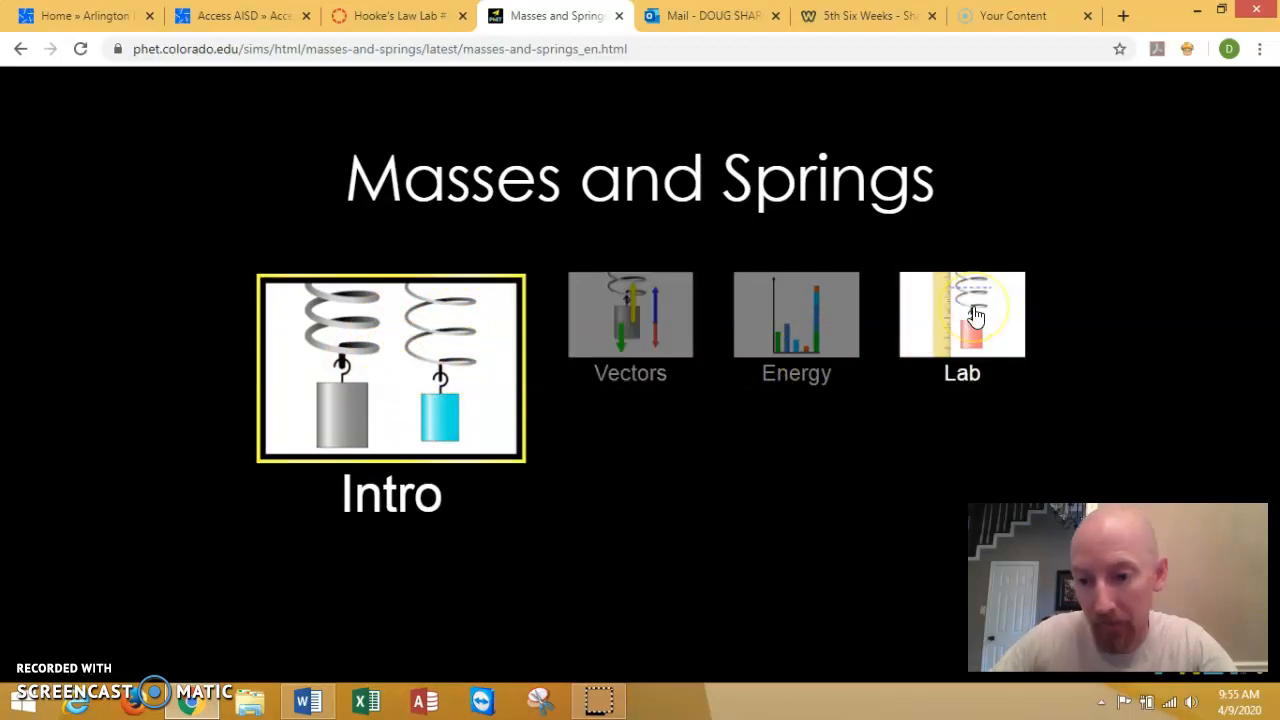
{"action": "mouse_move", "coordinate": [415, 360]}
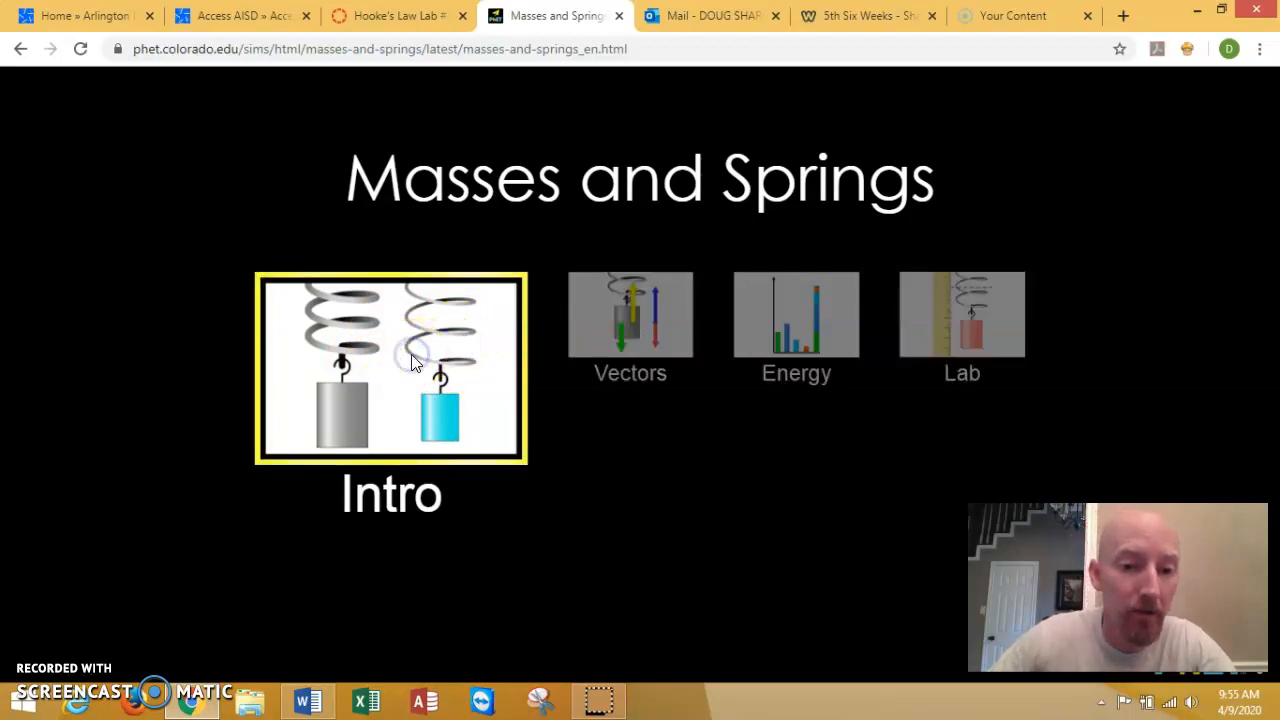
{"action": "left_click", "coordinate": [390, 367]}
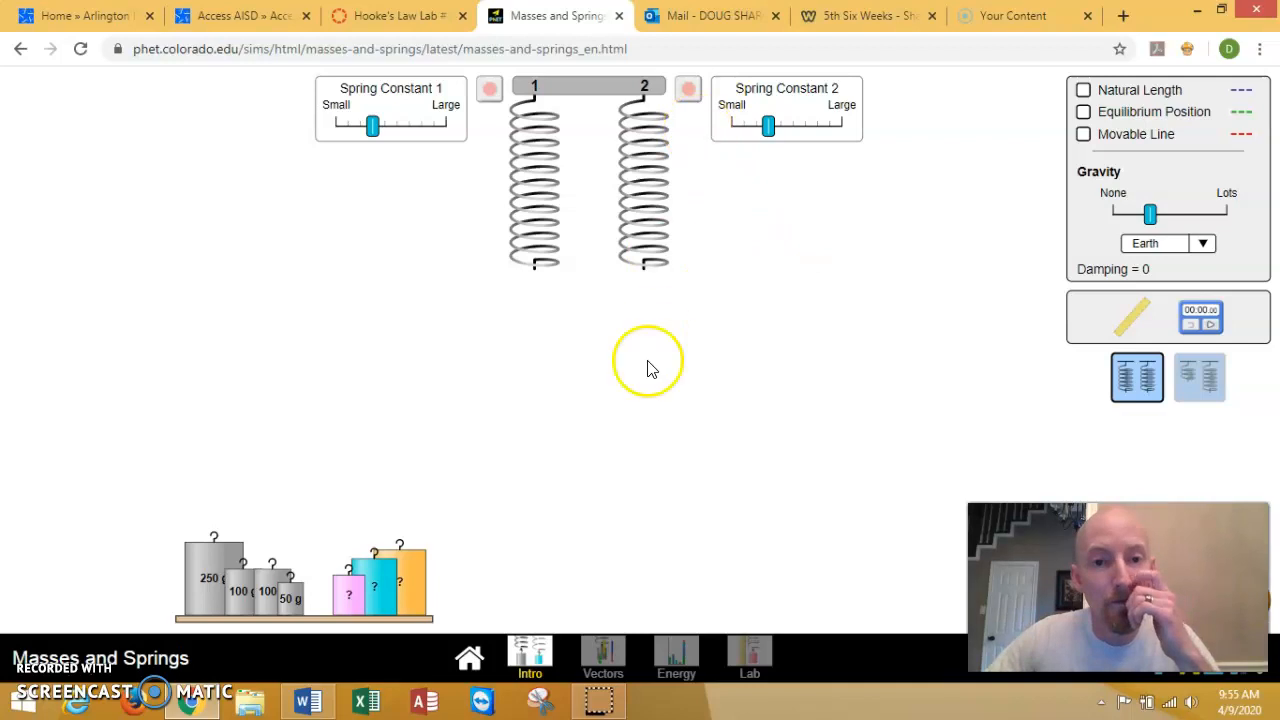
{"action": "mouse_move", "coordinate": [740, 300]}
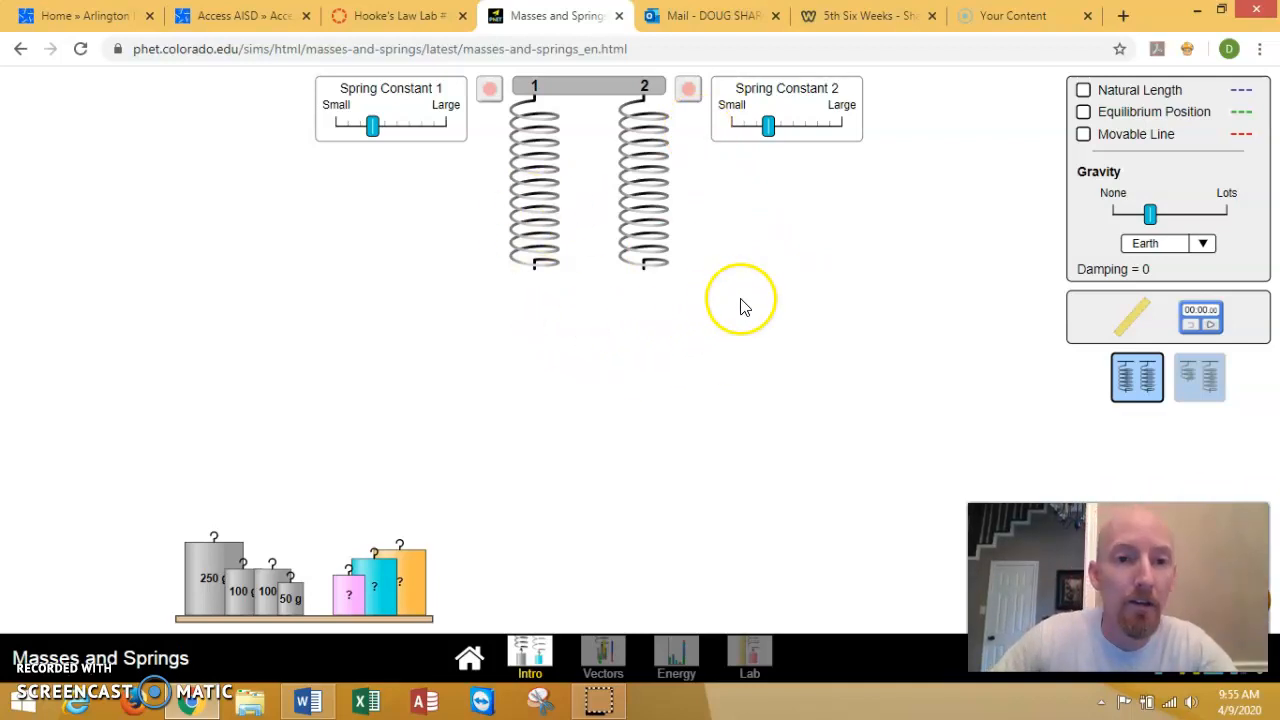
{"action": "mouse_move", "coordinate": [588, 280]}
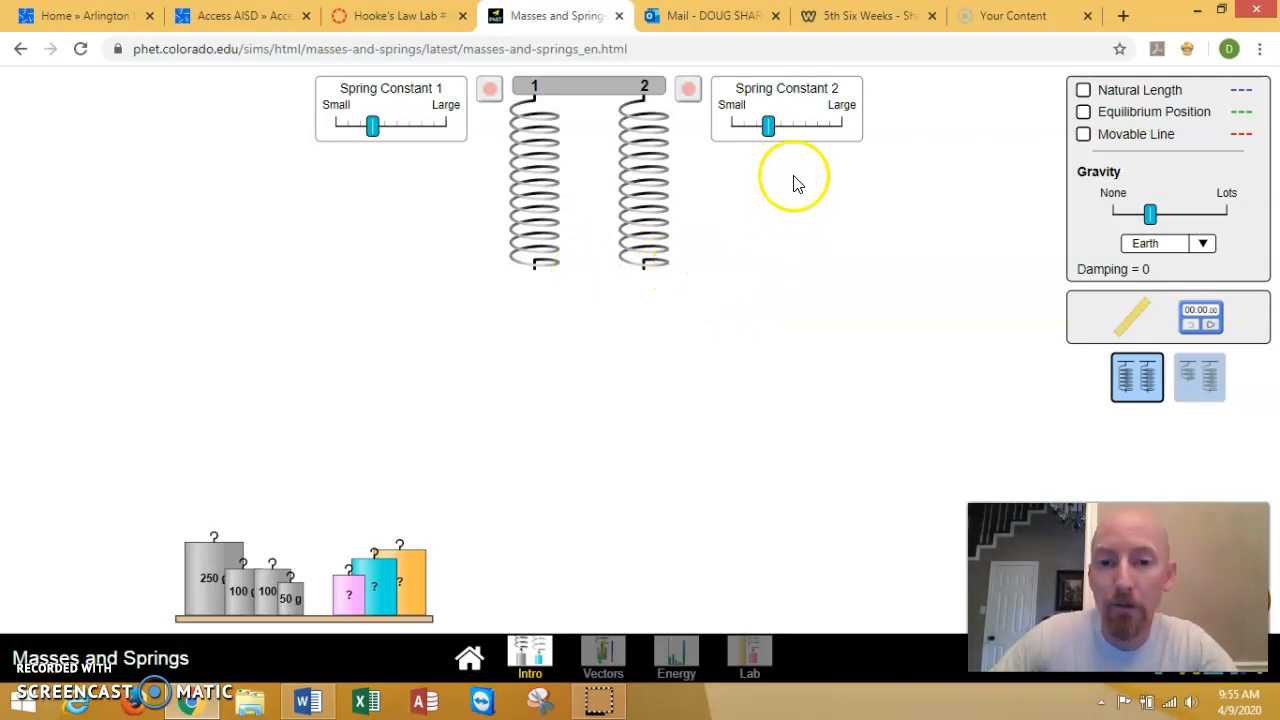
{"action": "mouse_move", "coordinate": [768, 125]}
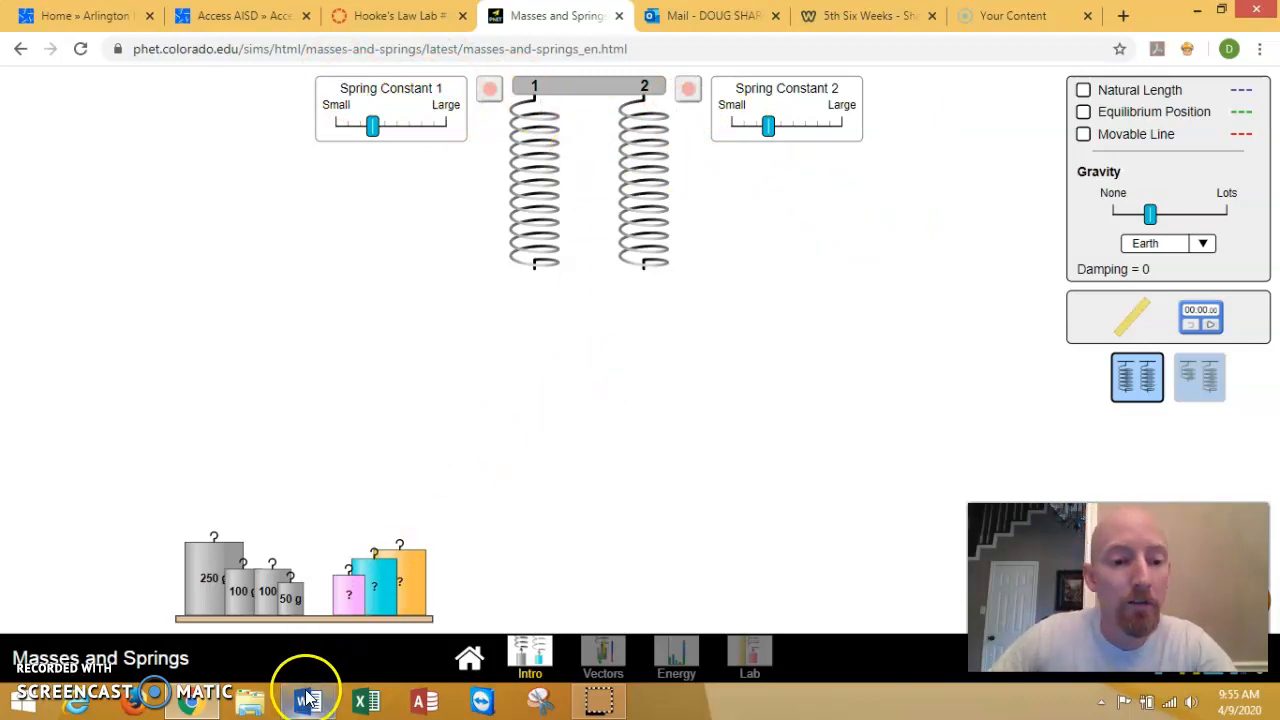
{"action": "left_click", "coordinate": [307, 700]}
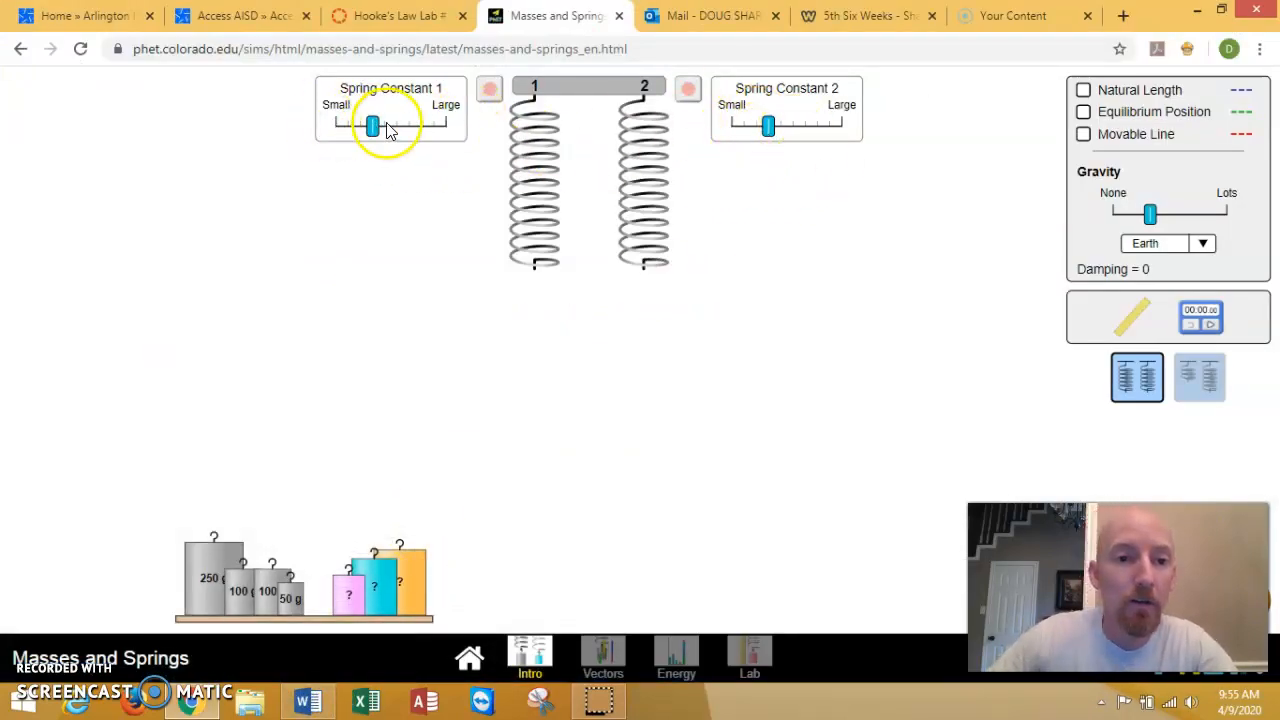
{"action": "mouse_move", "coordinate": [530, 390]}
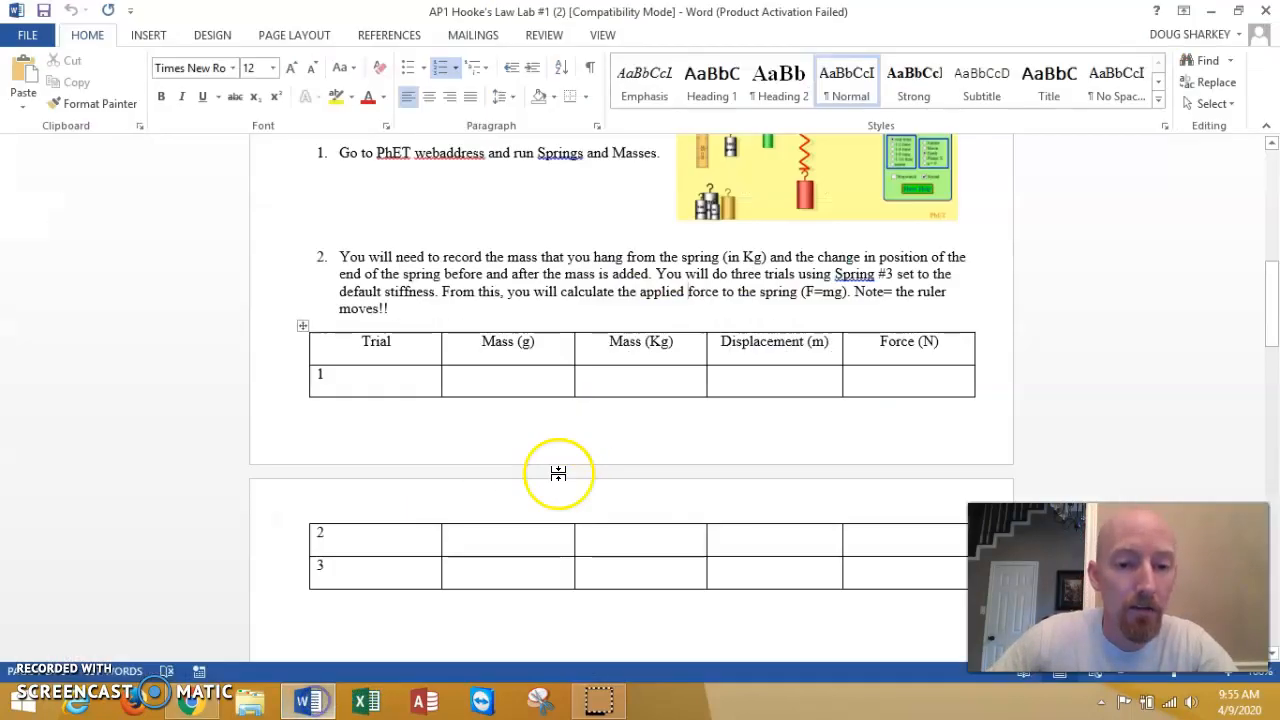
{"action": "scroll", "scroll_direction": "down", "scroll_amount": 3}
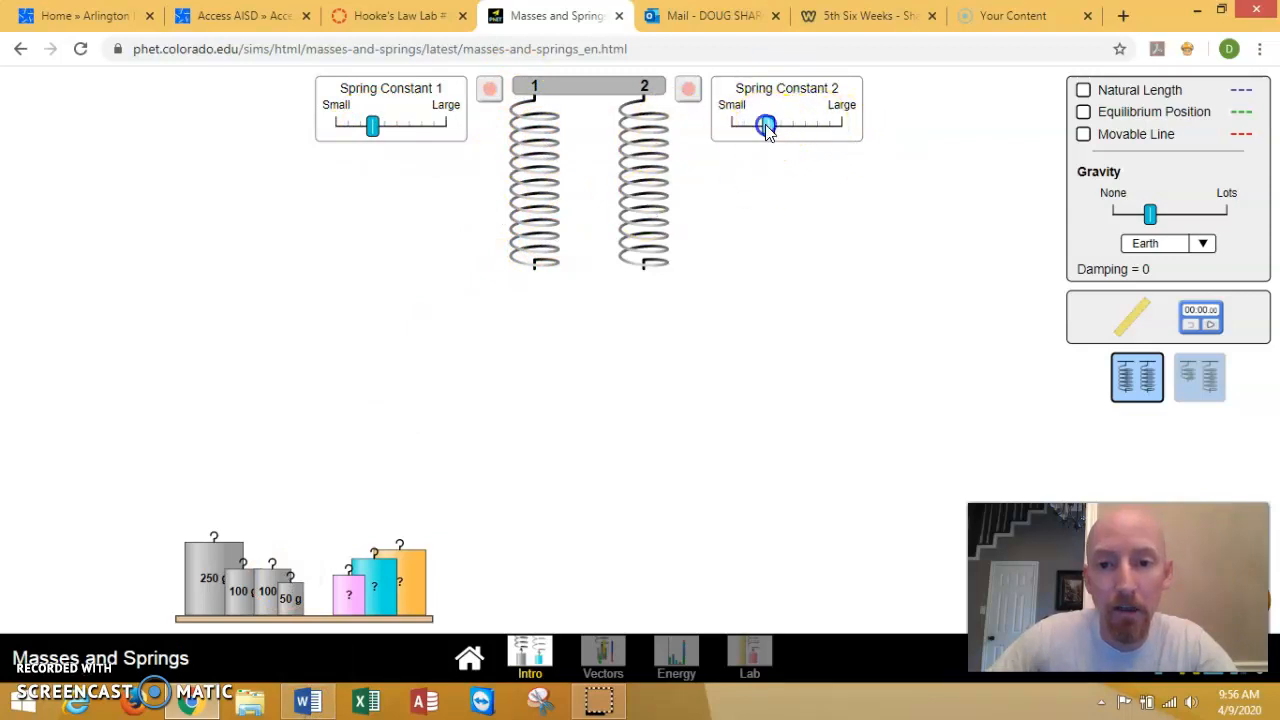
Max out spring 2's stiffness, hang then shelve the 250 g mass, and check the lab sheet
{"action": "left_click_drag", "start_coordinate": [766, 125], "coordinate": [840, 125]}
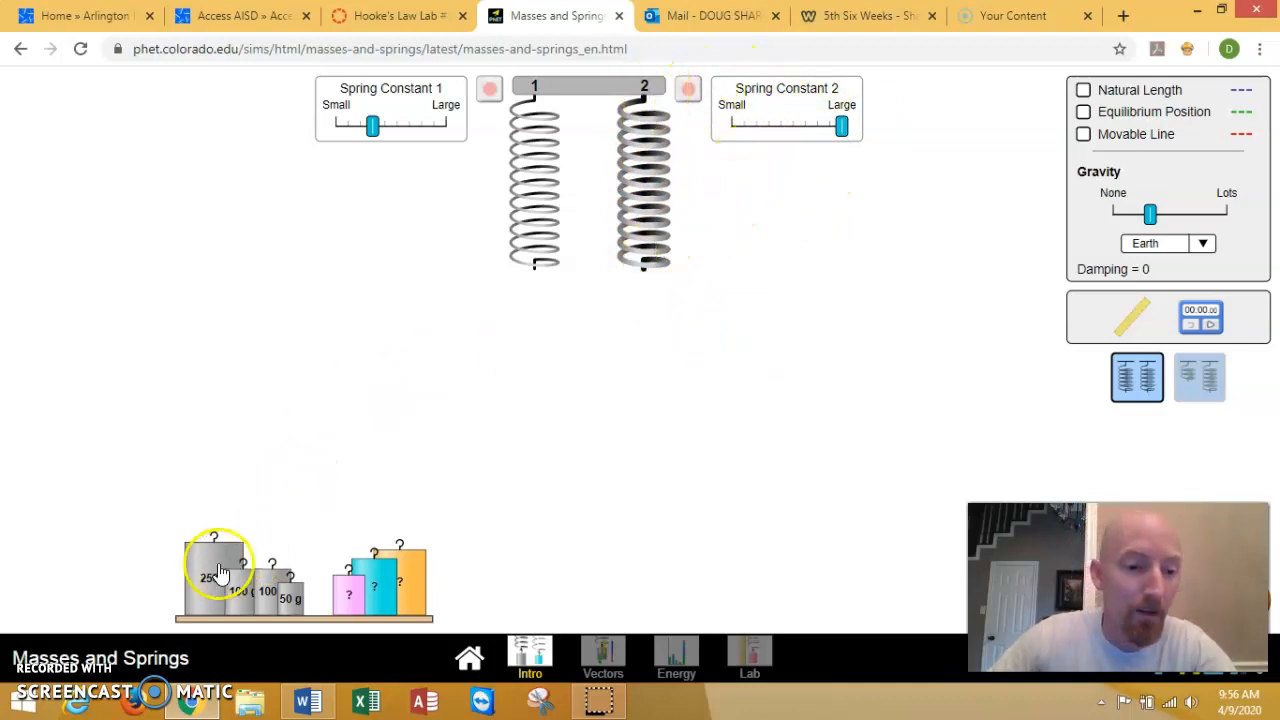
{"action": "left_click_drag", "start_coordinate": [218, 570], "coordinate": [348, 500]}
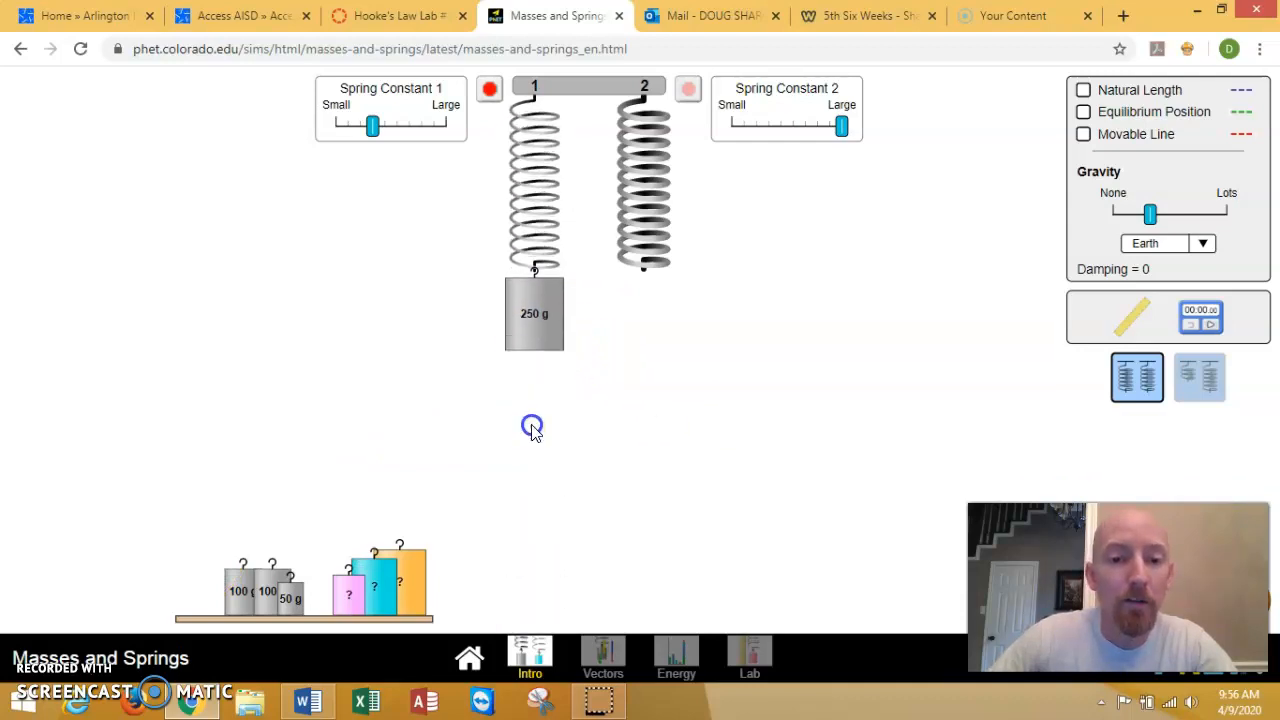
{"action": "left_click_drag", "start_coordinate": [534, 313], "coordinate": [669, 330]}
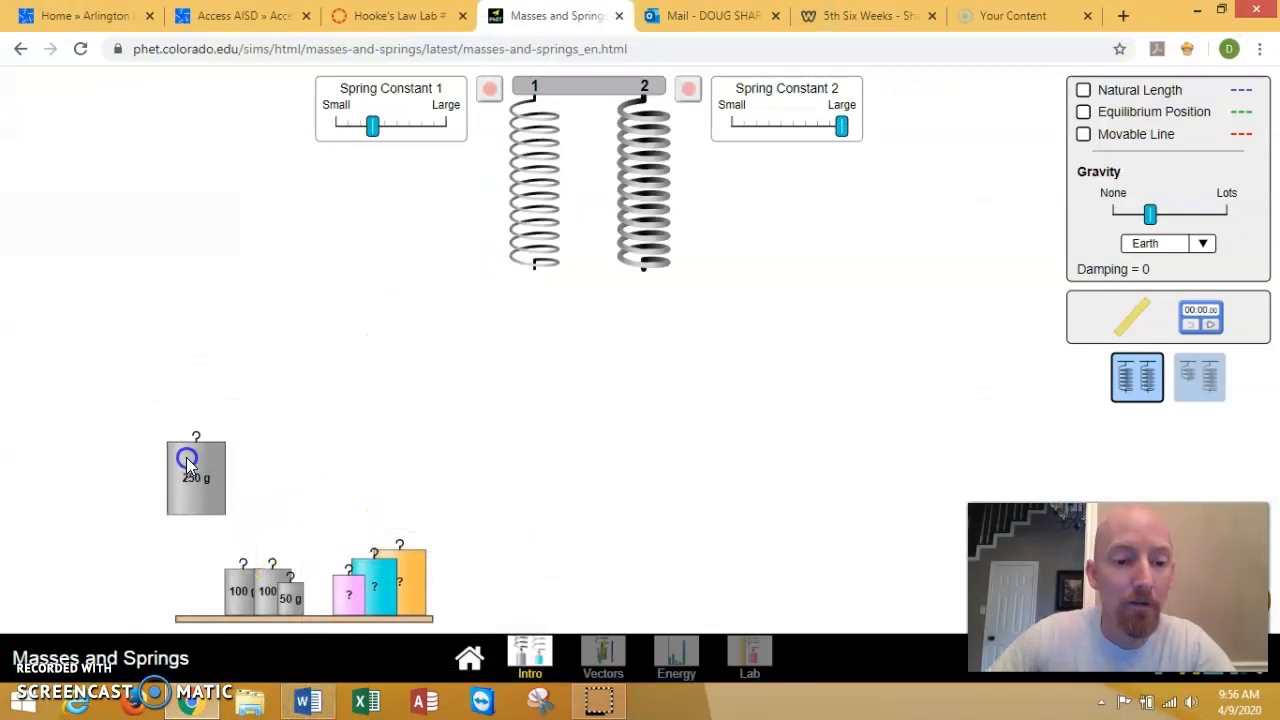
{"action": "left_click_drag", "start_coordinate": [196, 477], "coordinate": [290, 578]}
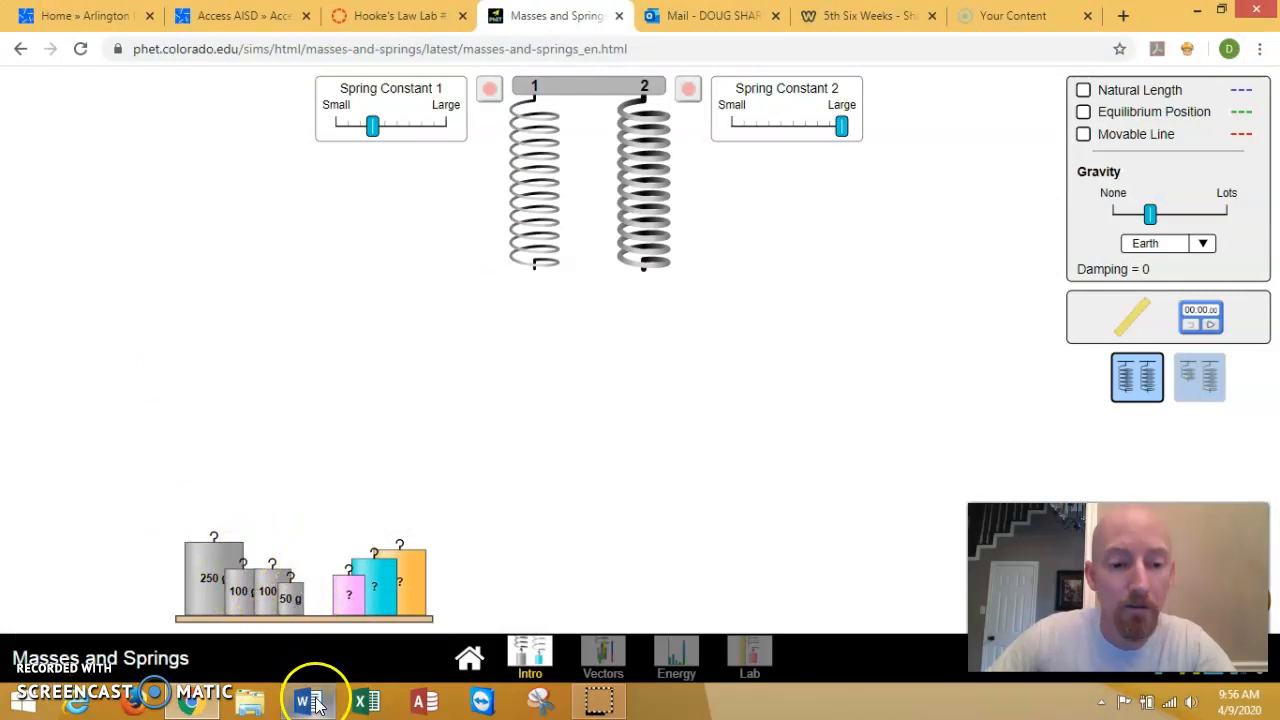
{"action": "left_click", "coordinate": [315, 699]}
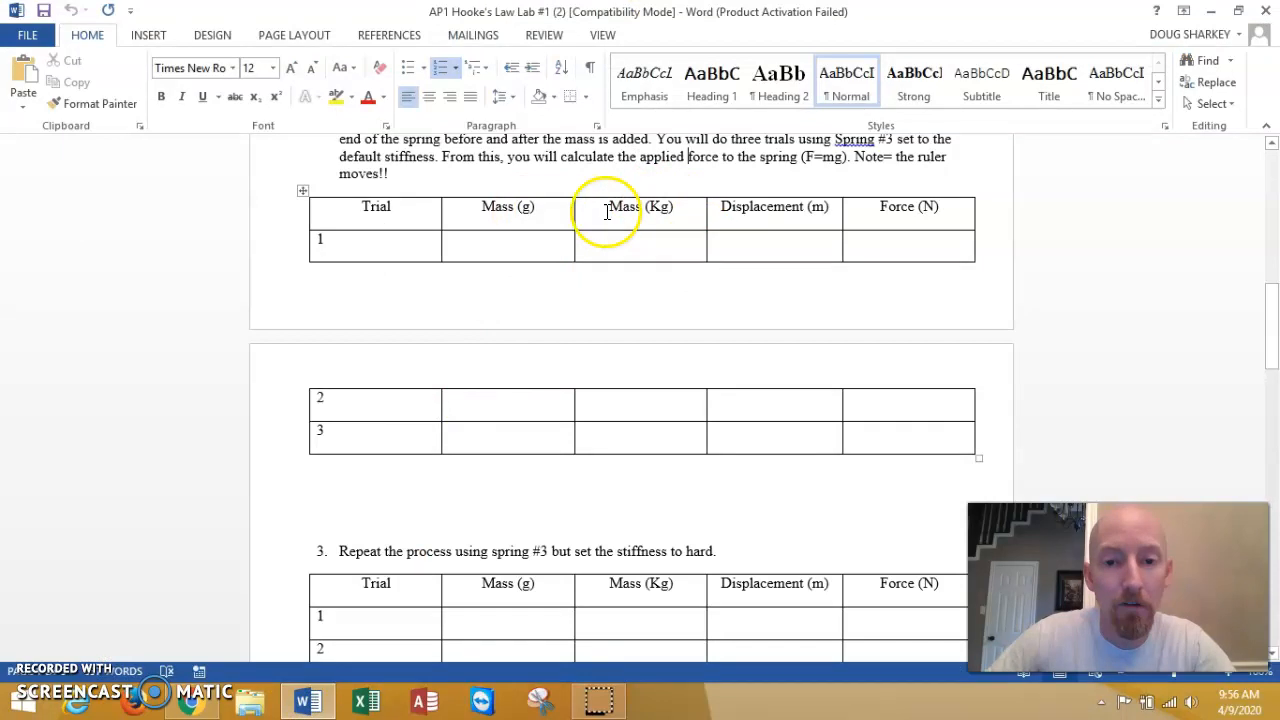
{"action": "mouse_move", "coordinate": [375, 560]}
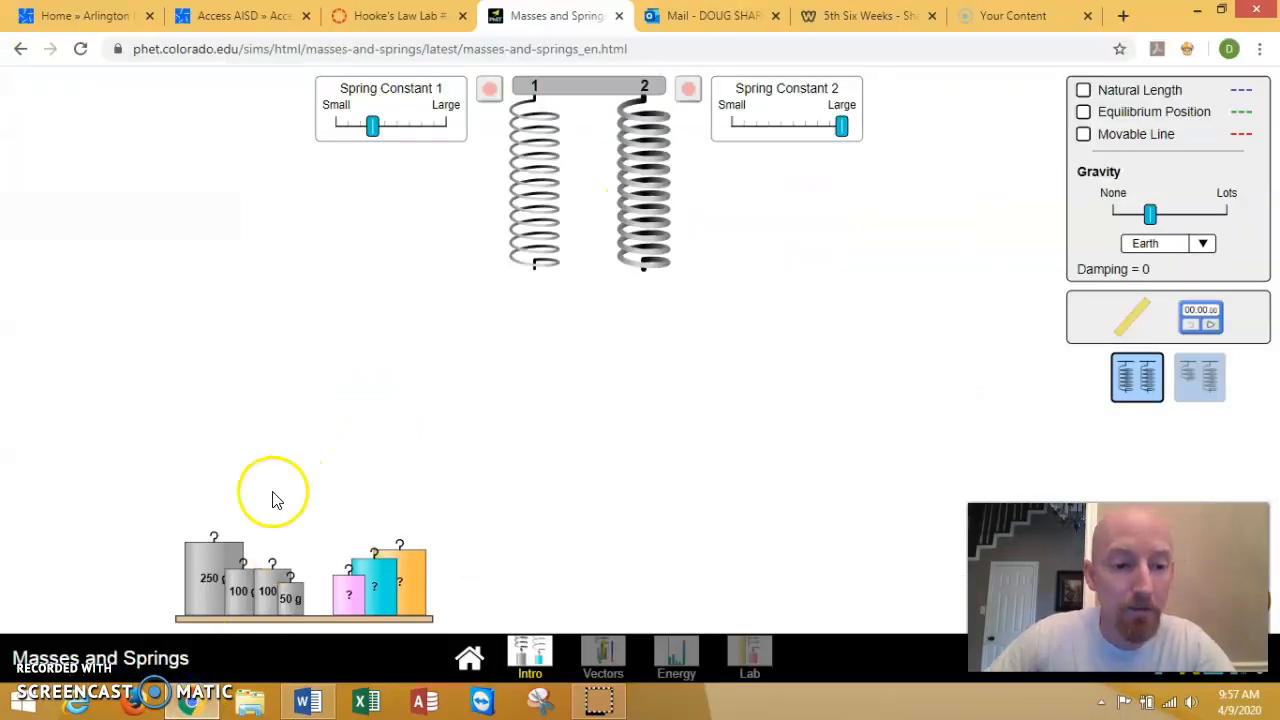
{"action": "mouse_move", "coordinate": [453, 273]}
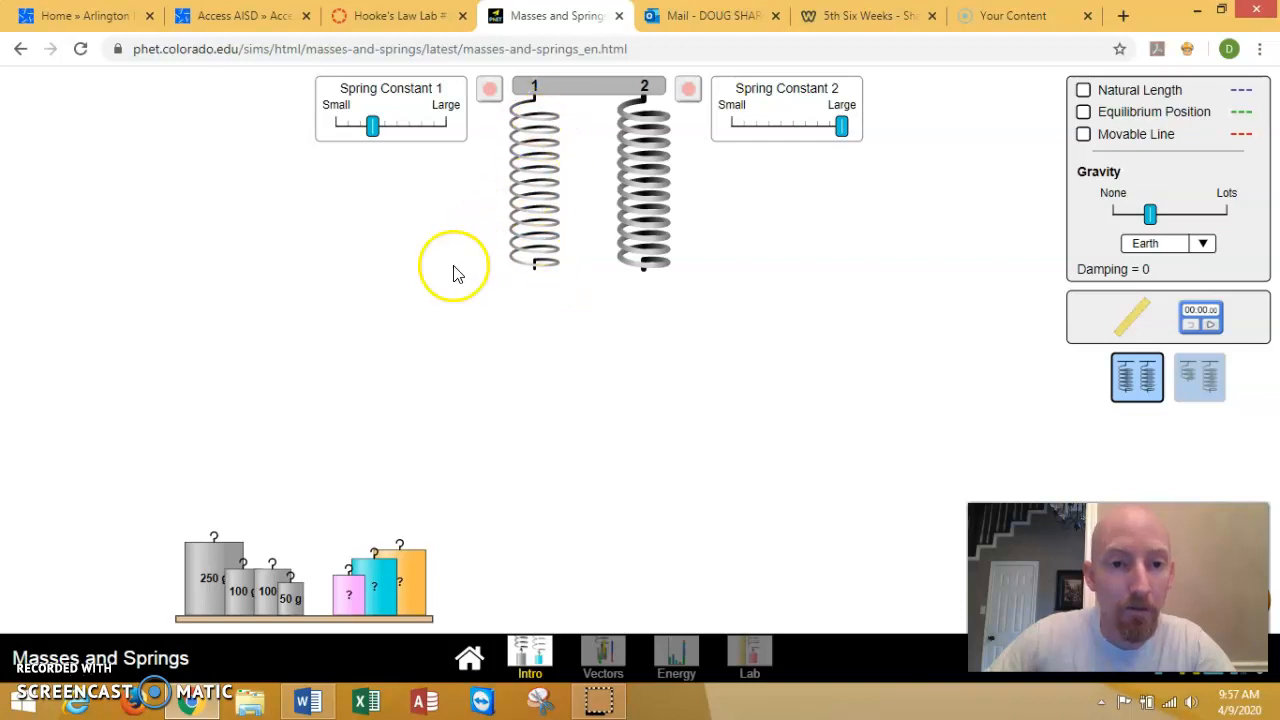
Hang the 250 g mass on spring 1, stop its bouncing, and show Equilibrium Position
{"action": "left_click_drag", "start_coordinate": [213, 578], "coordinate": [408, 447]}
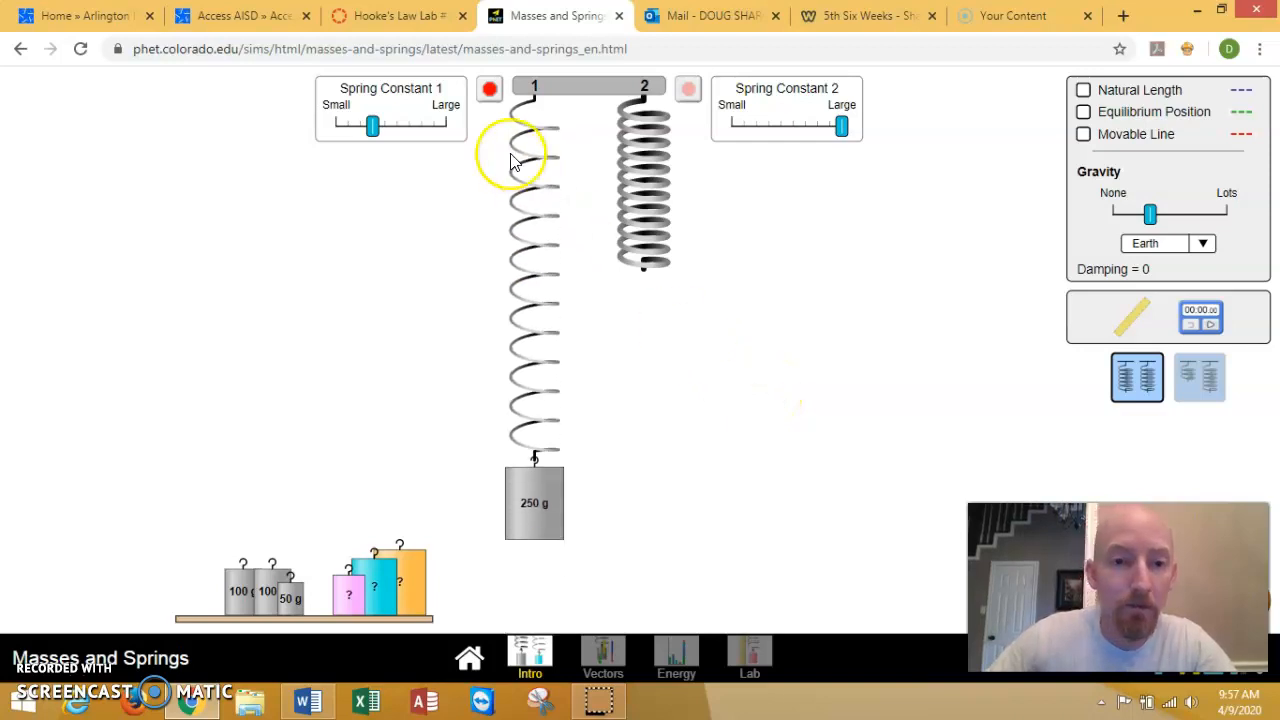
{"action": "left_click", "coordinate": [490, 89]}
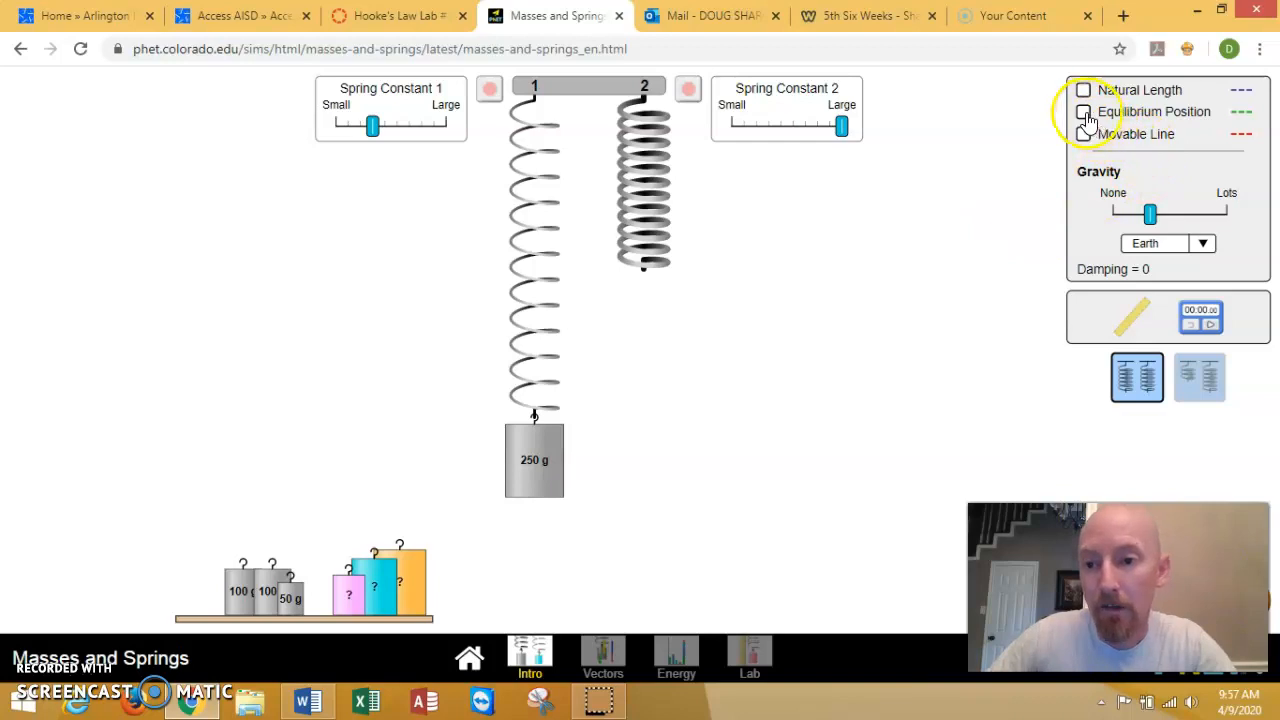
{"action": "mouse_move", "coordinate": [1140, 118]}
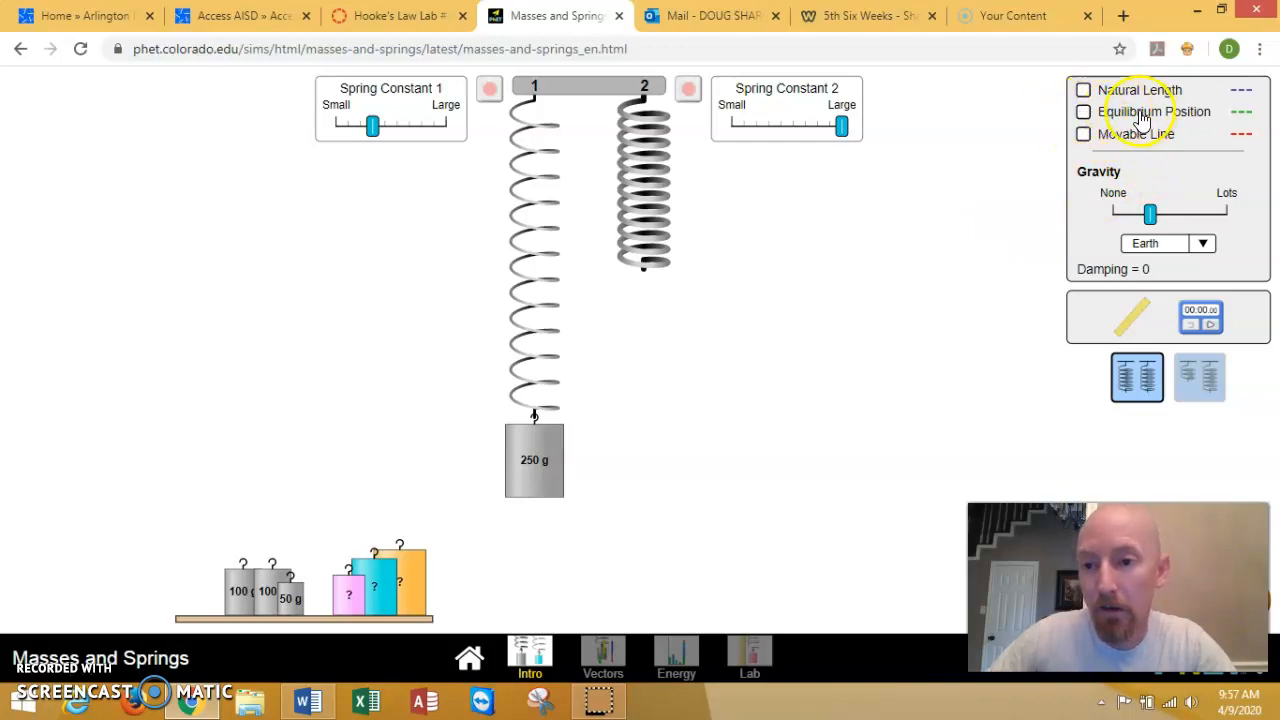
{"action": "left_click", "coordinate": [1083, 111]}
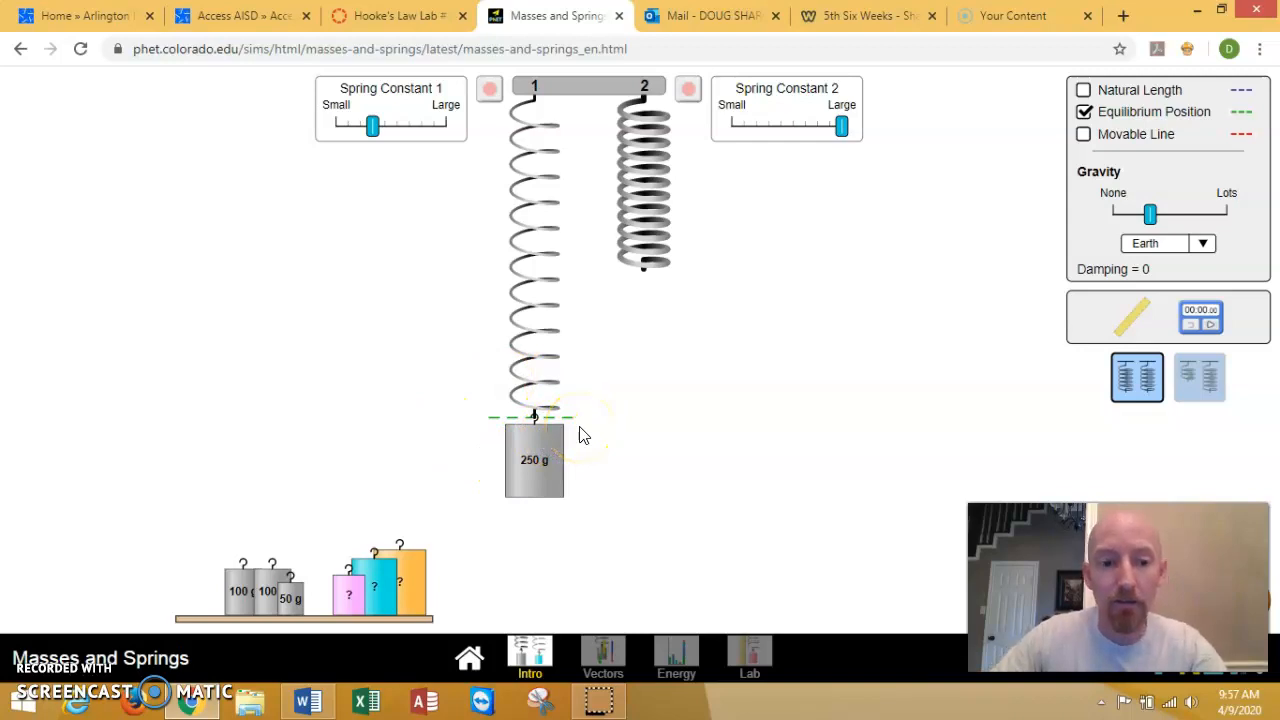
{"action": "left_click_drag", "start_coordinate": [534, 460], "coordinate": [134, 557]}
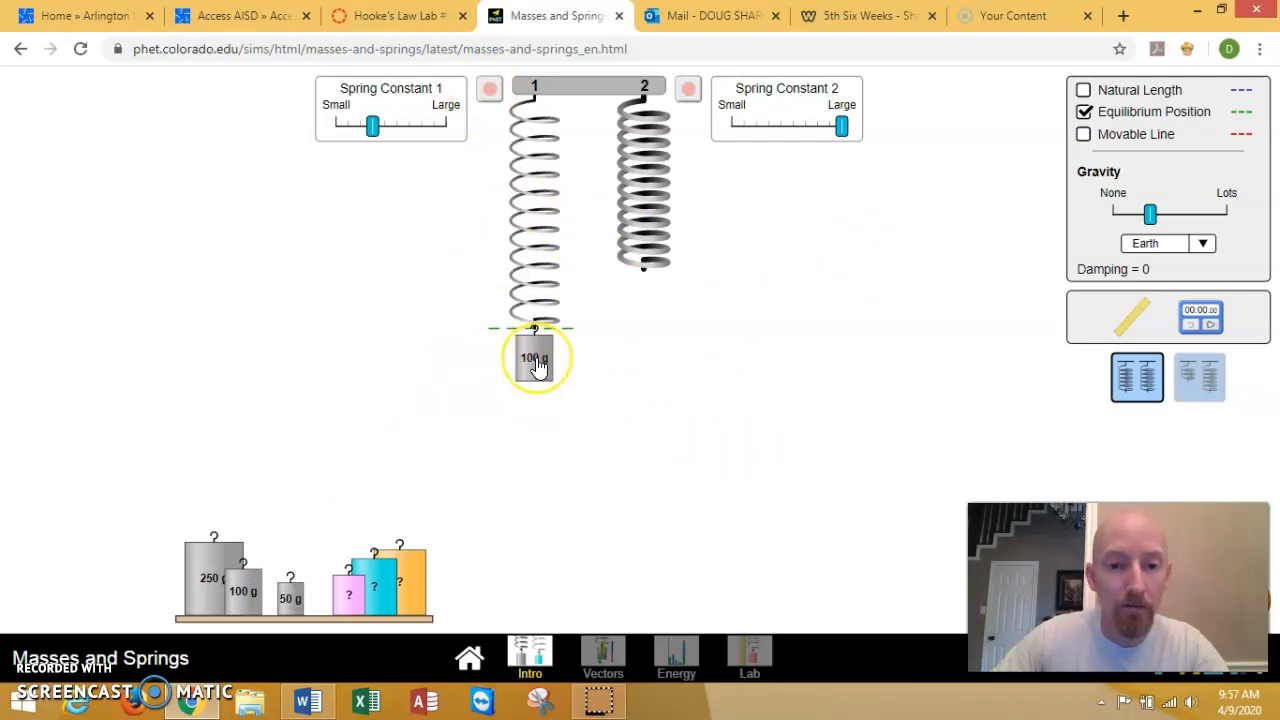
{"action": "left_click_drag", "start_coordinate": [535, 358], "coordinate": [312, 562]}
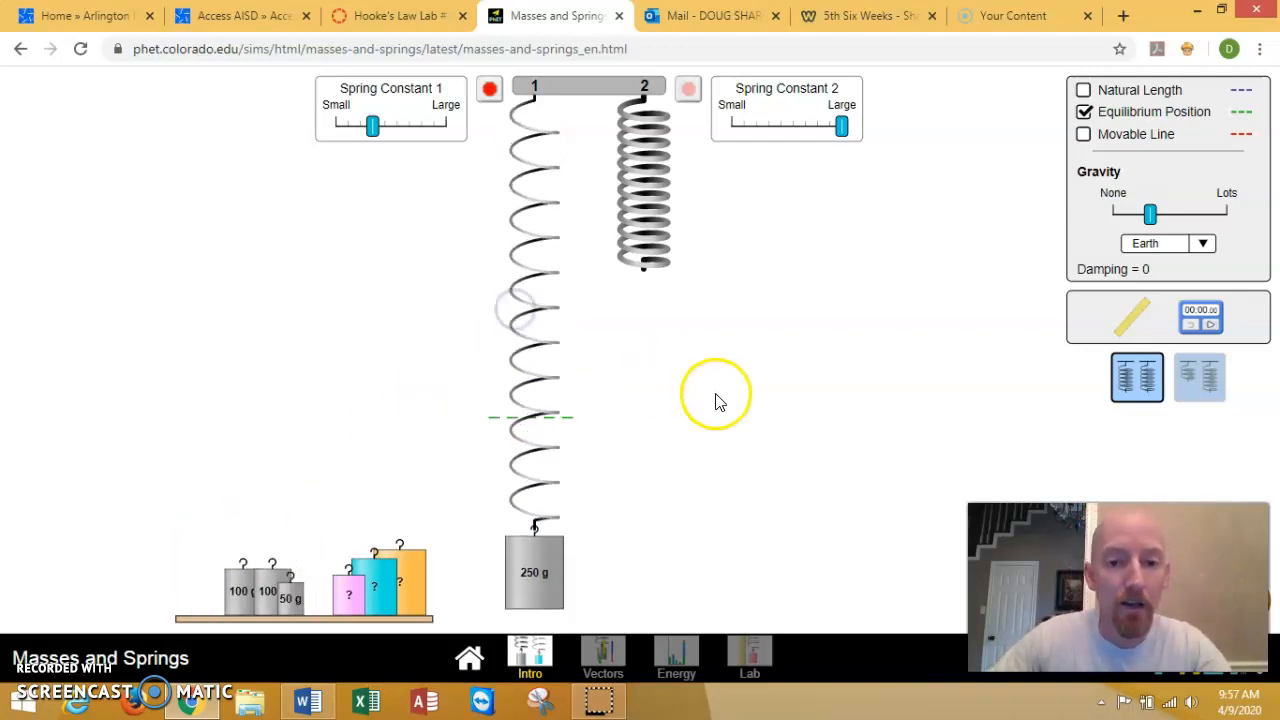
{"action": "left_click", "coordinate": [490, 89]}
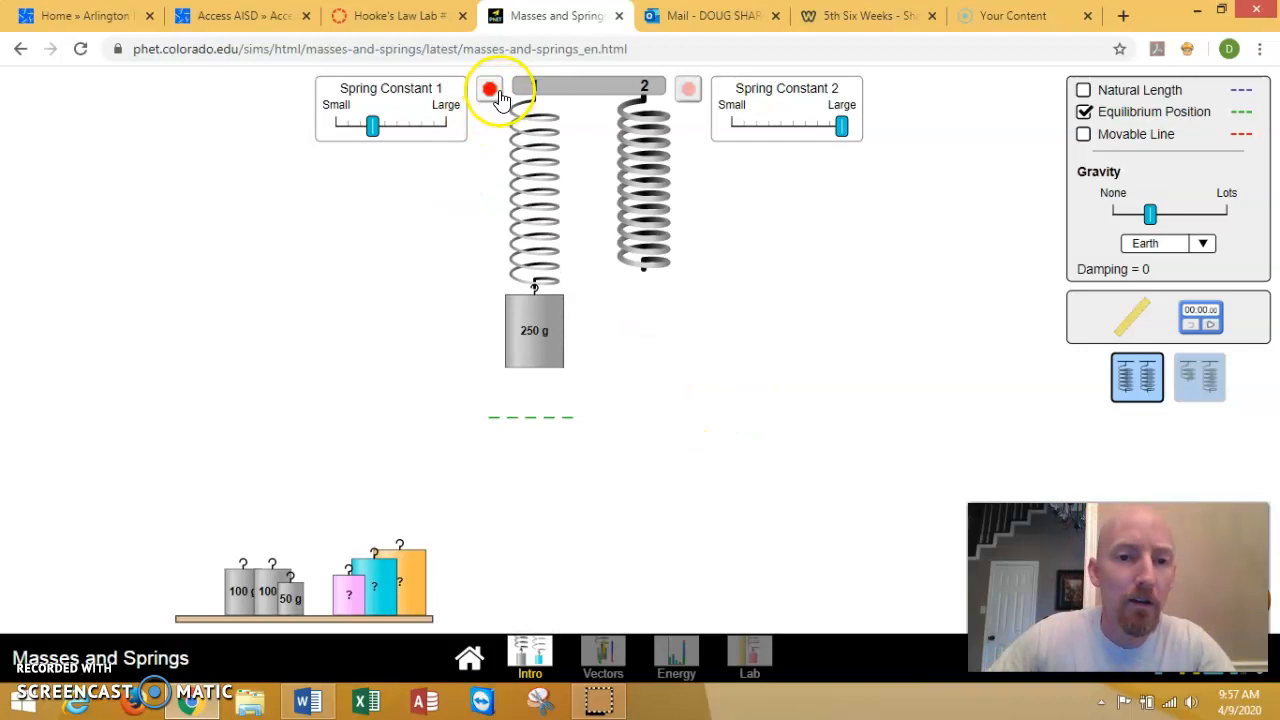
{"action": "left_click", "coordinate": [490, 90]}
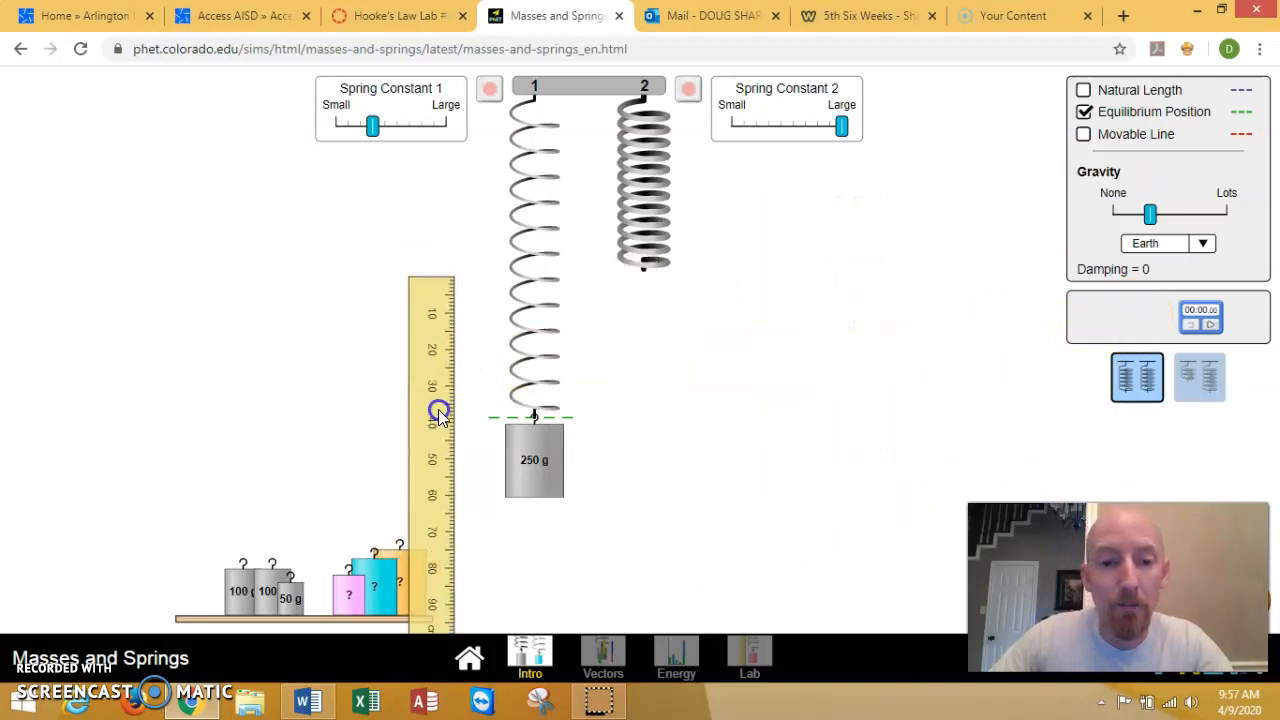
Line the ruler up beside spring 1, then take the 250 g mass off
{"action": "left_click_drag", "start_coordinate": [438, 410], "coordinate": [820, 405]}
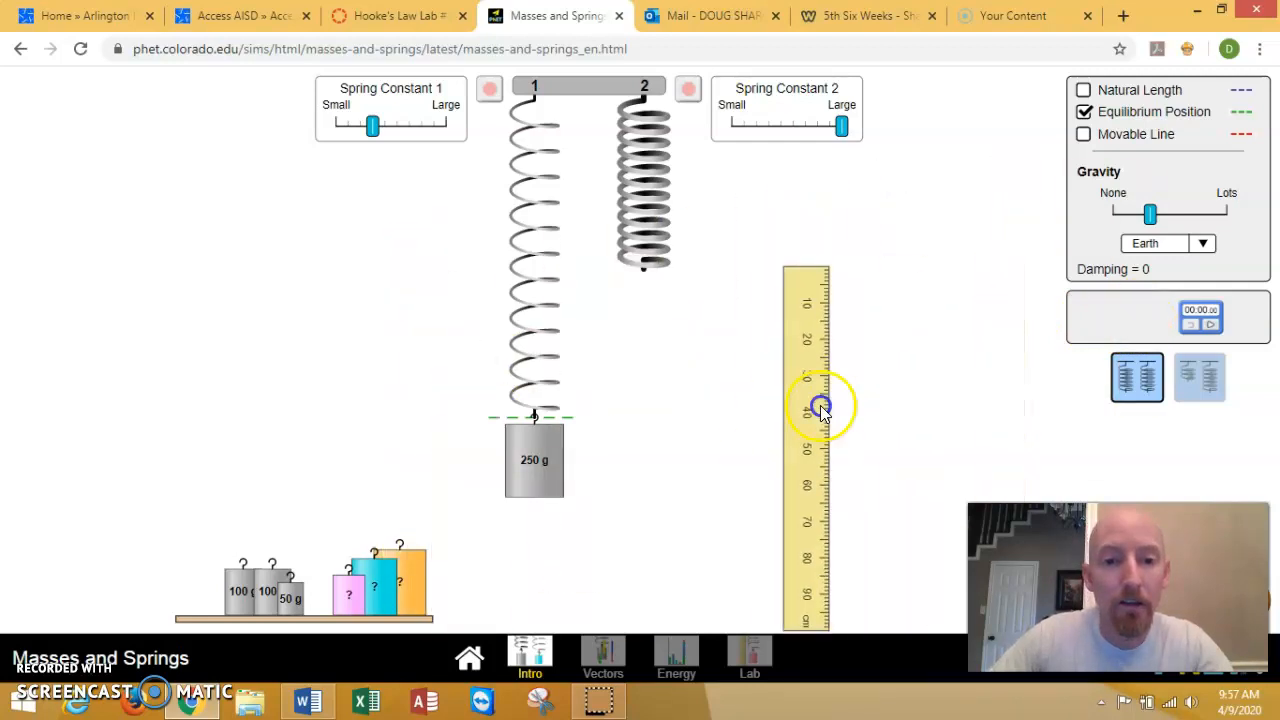
{"action": "left_click_drag", "start_coordinate": [820, 405], "coordinate": [490, 405]}
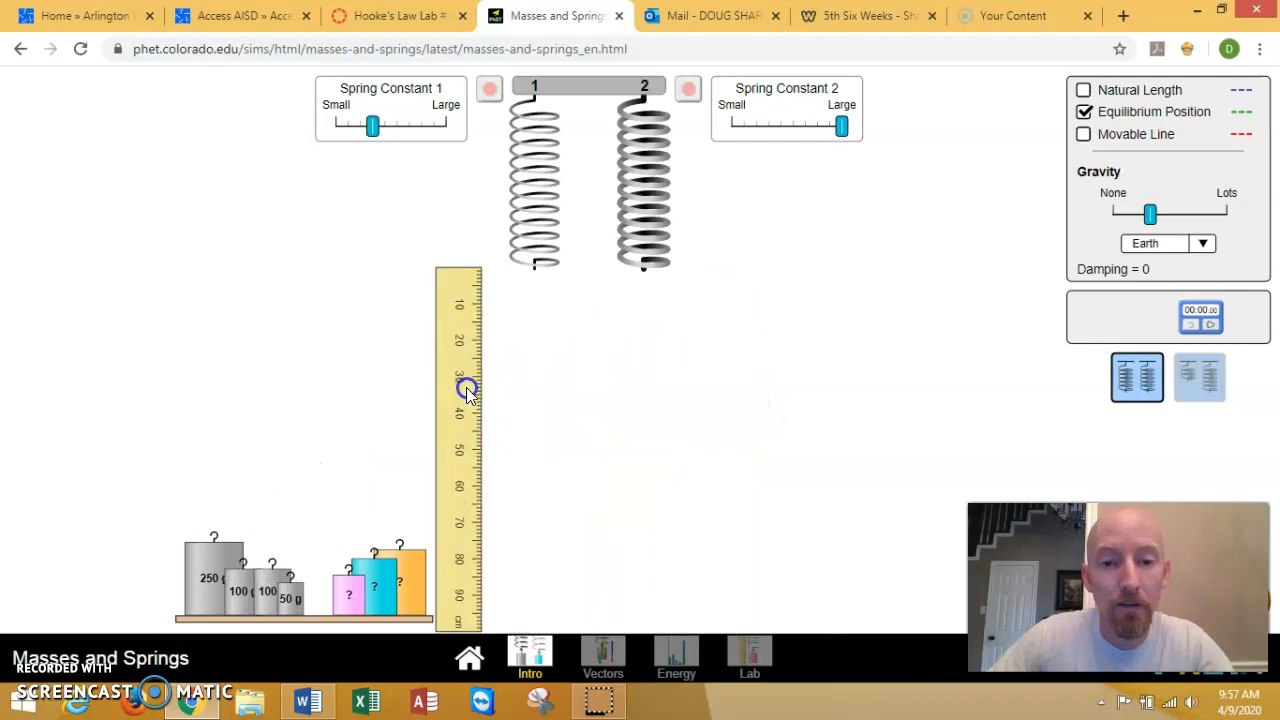
{"action": "left_click_drag", "start_coordinate": [467, 390], "coordinate": [512, 390]}
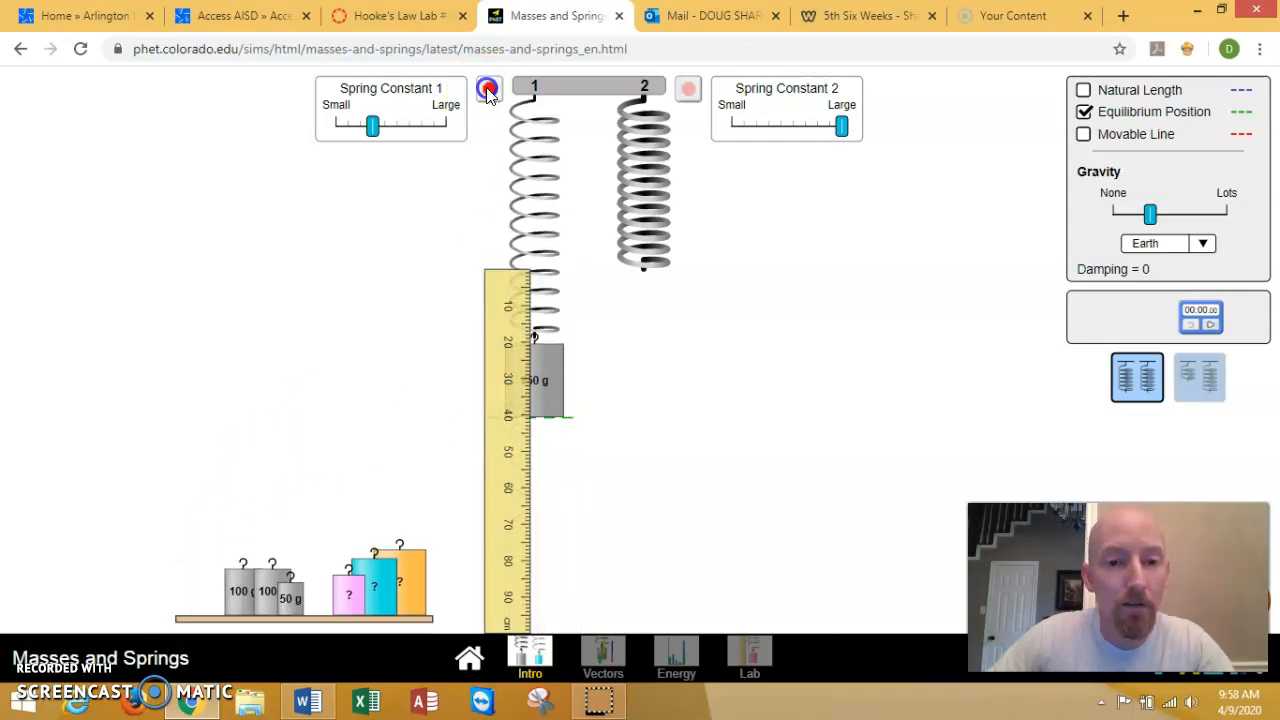
{"action": "left_click", "coordinate": [489, 89]}
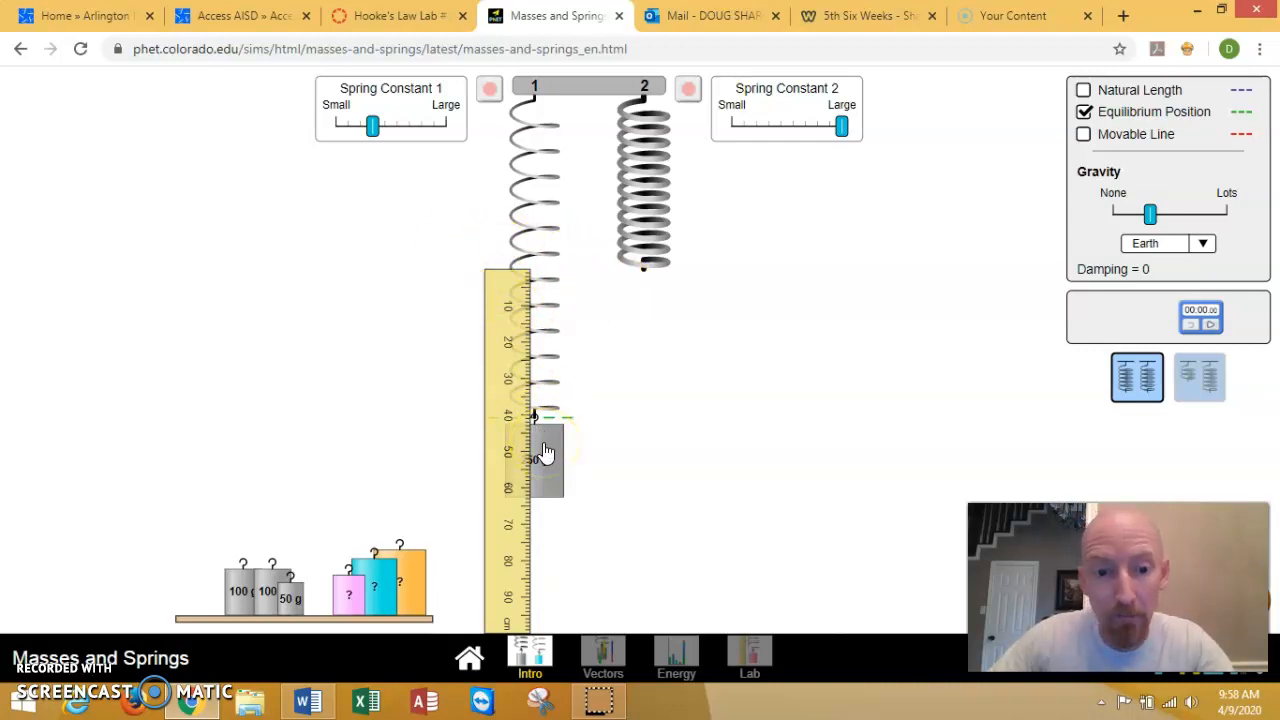
{"action": "left_click_drag", "start_coordinate": [545, 460], "coordinate": [222, 535]}
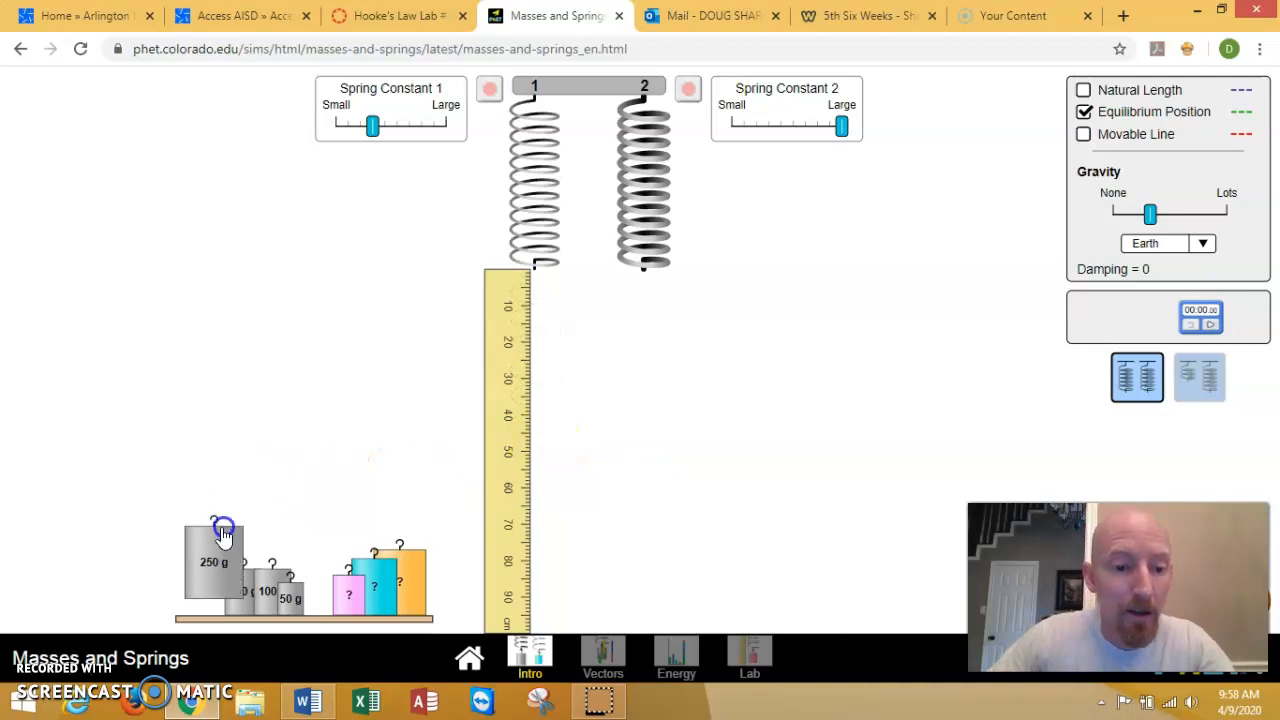
Hang the 100 g mass on spring 1, remove it, then hang the 50 g mass
{"action": "left_click_drag", "start_coordinate": [213, 540], "coordinate": [540, 285]}
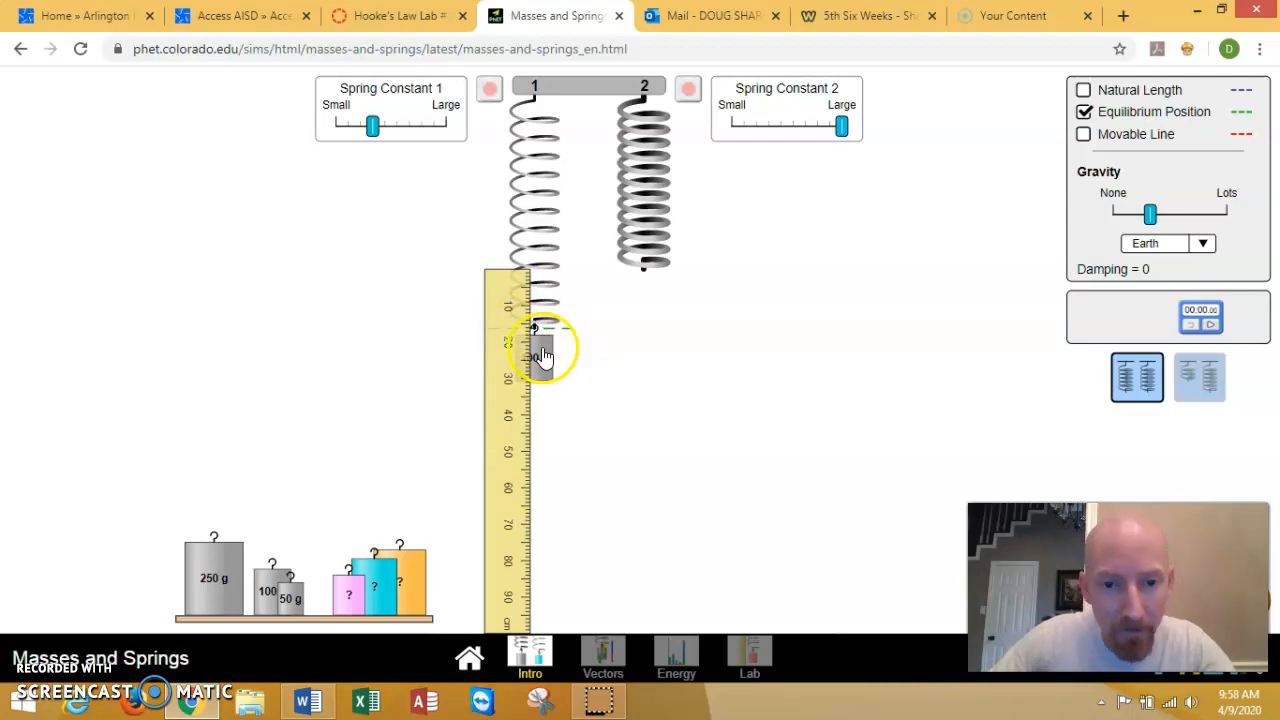
{"action": "left_click_drag", "start_coordinate": [540, 350], "coordinate": [590, 448]}
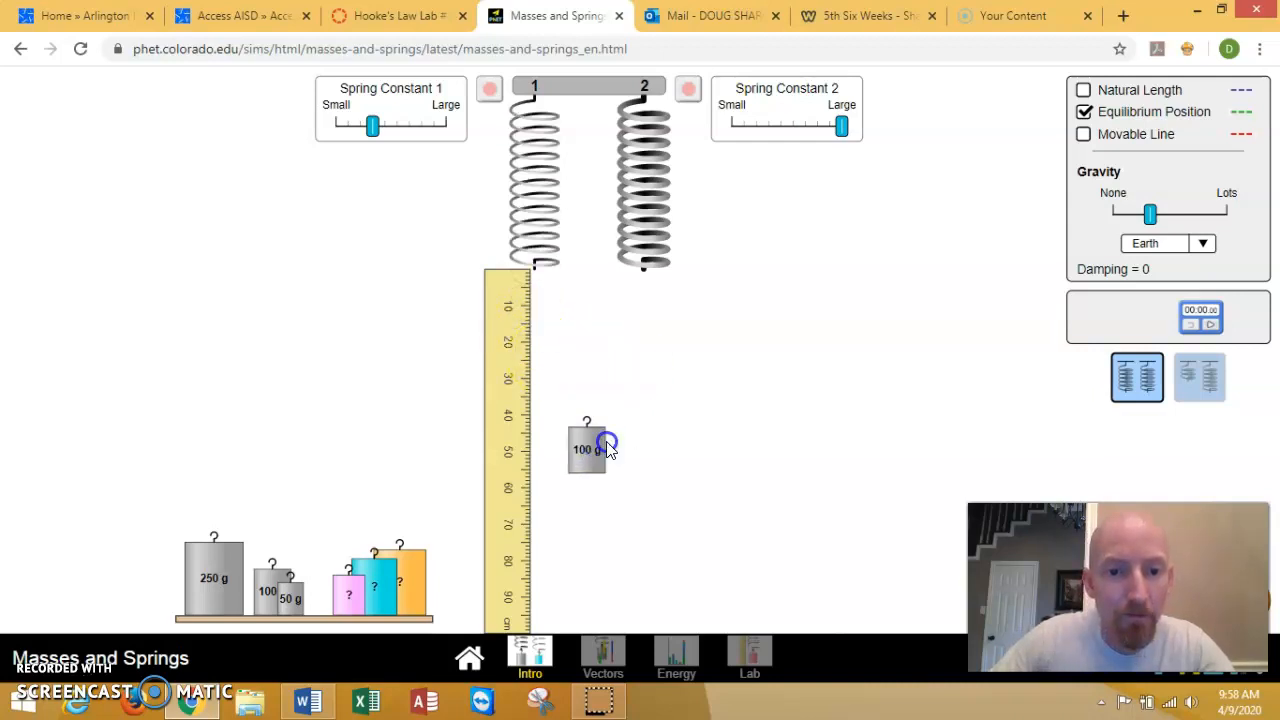
{"action": "left_click_drag", "start_coordinate": [587, 448], "coordinate": [538, 305]}
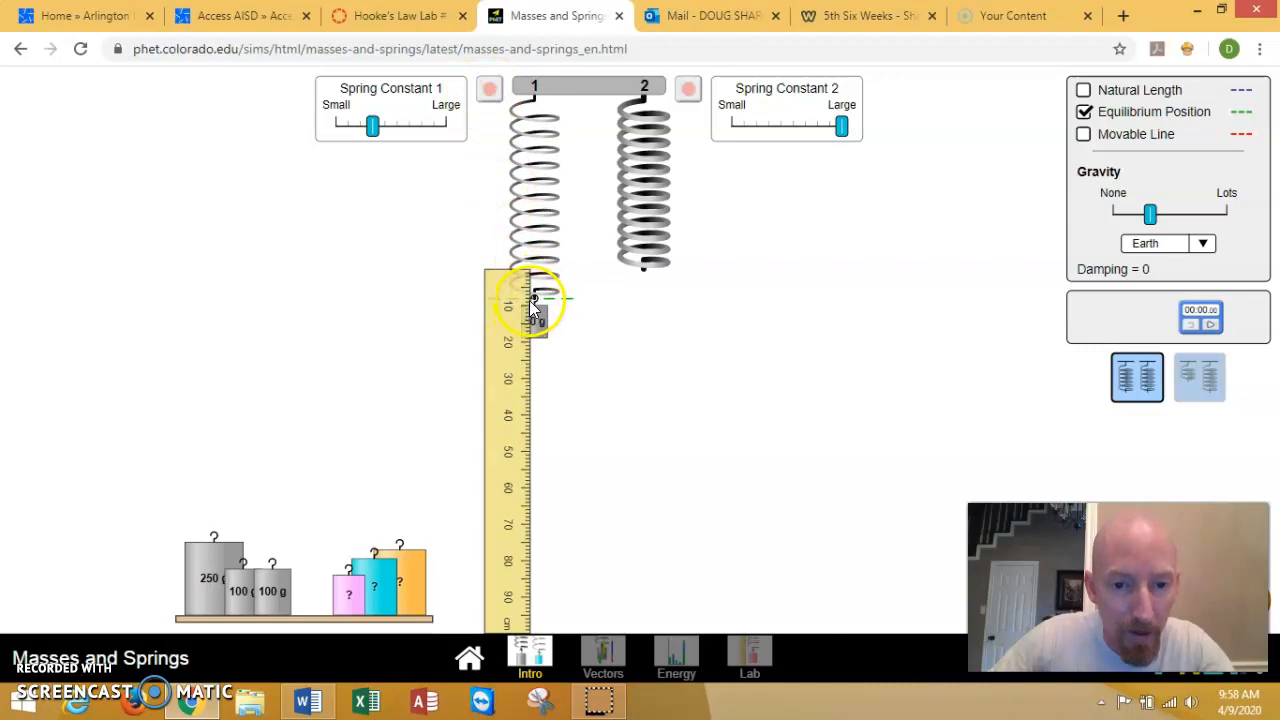
{"action": "mouse_move", "coordinate": [645, 338]}
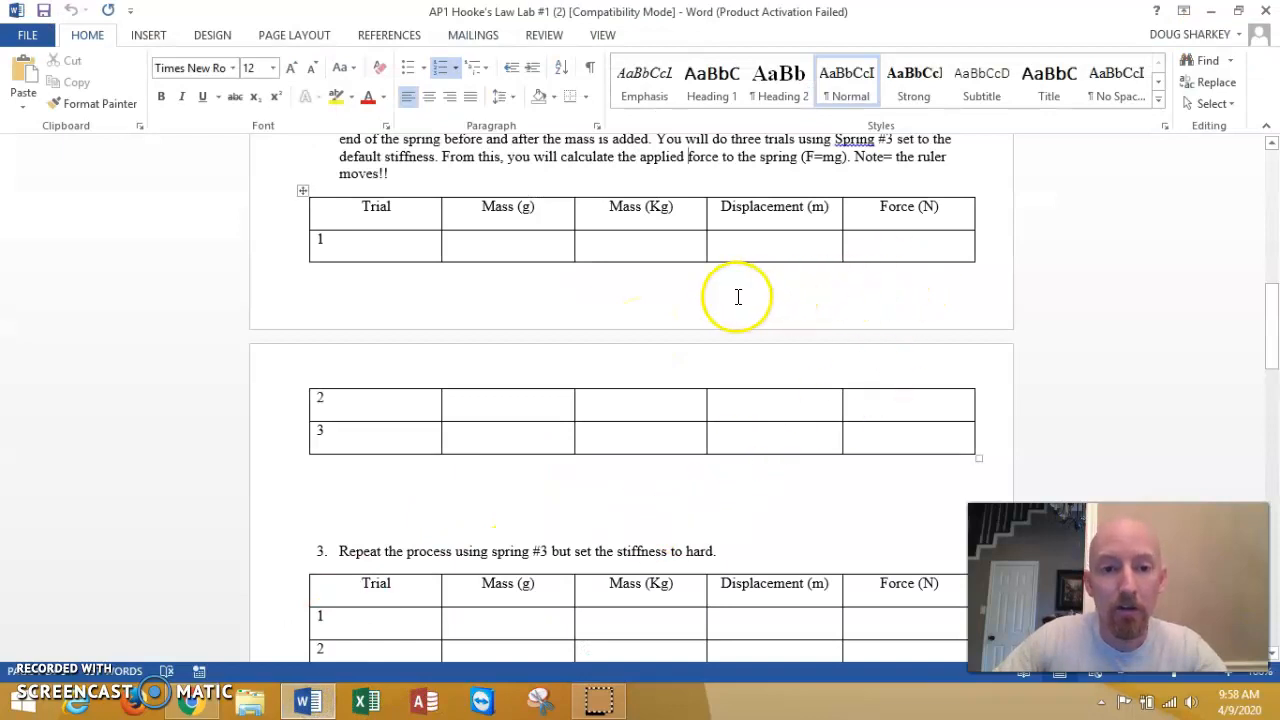
{"action": "mouse_move", "coordinate": [768, 287]}
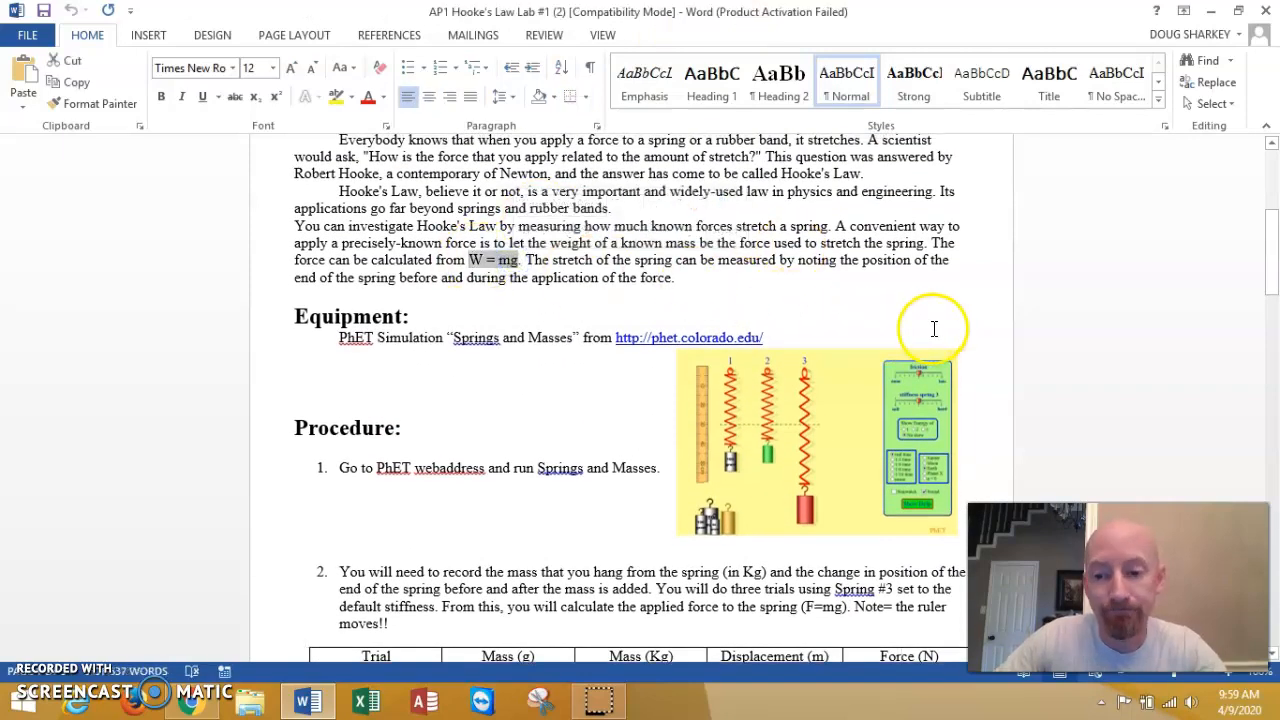
{"action": "scroll", "scroll_direction": "down", "scroll_amount": 3}
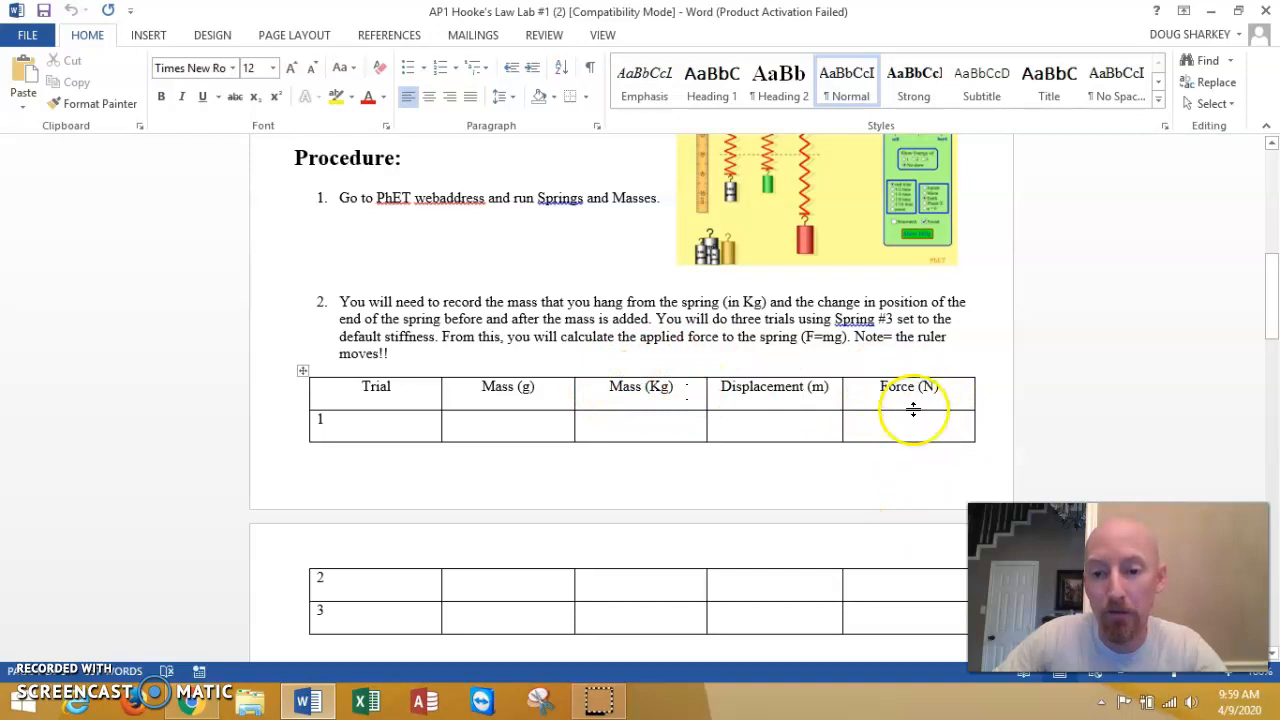
{"action": "scroll", "scroll_direction": "down", "scroll_amount": 3}
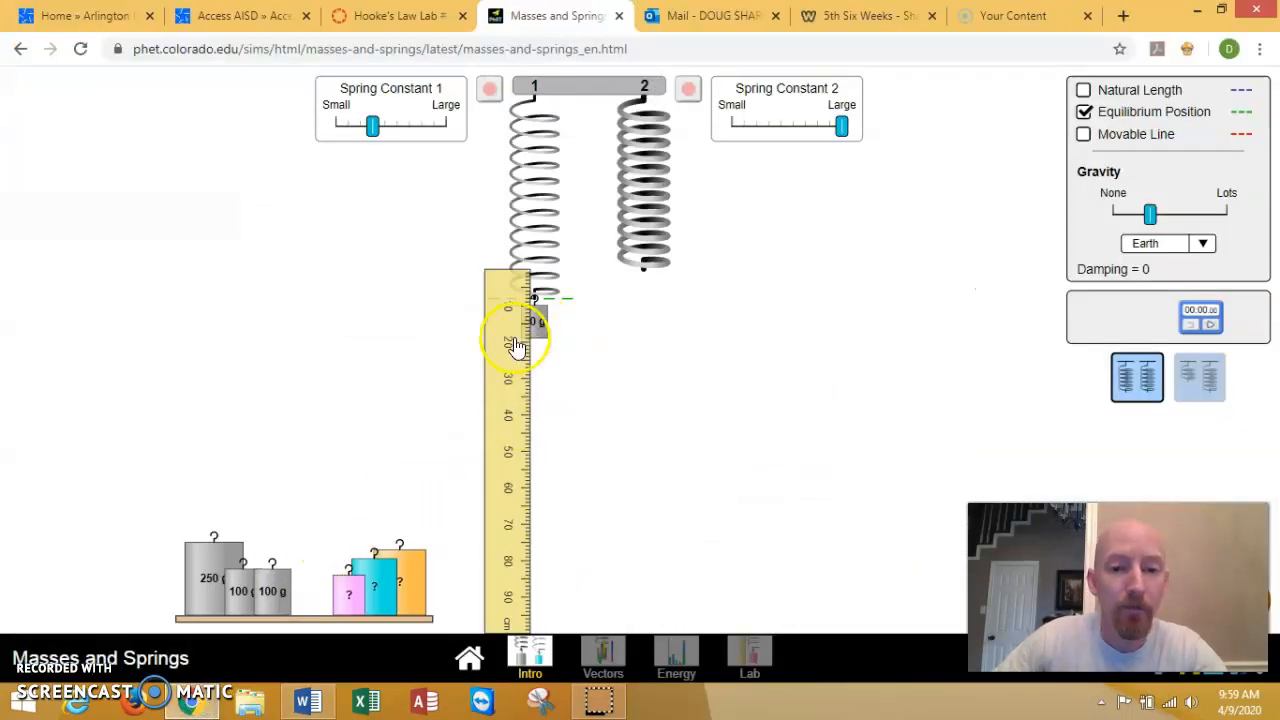
Move the ruler beside spring 2, return the 250 g mass to the shelf, and toggle Natural Length
{"action": "left_click_drag", "start_coordinate": [515, 345], "coordinate": [680, 350]}
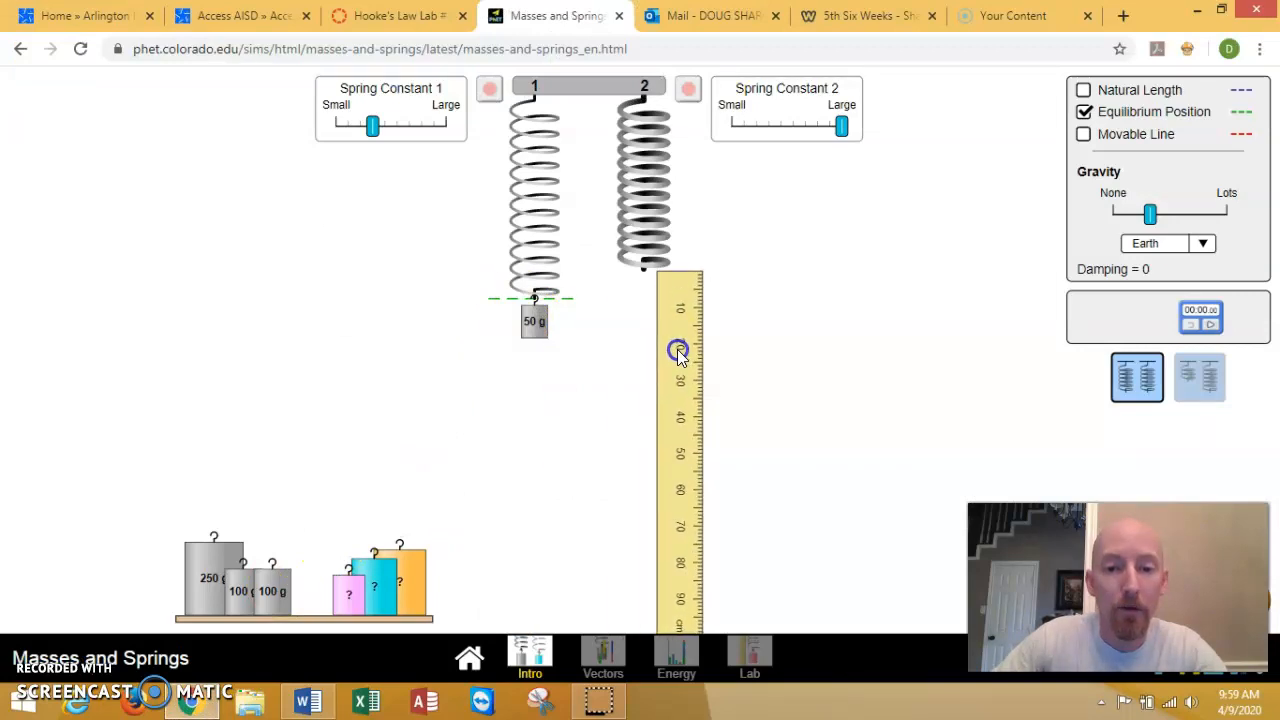
{"action": "left_click_drag", "start_coordinate": [534, 321], "coordinate": [490, 343]}
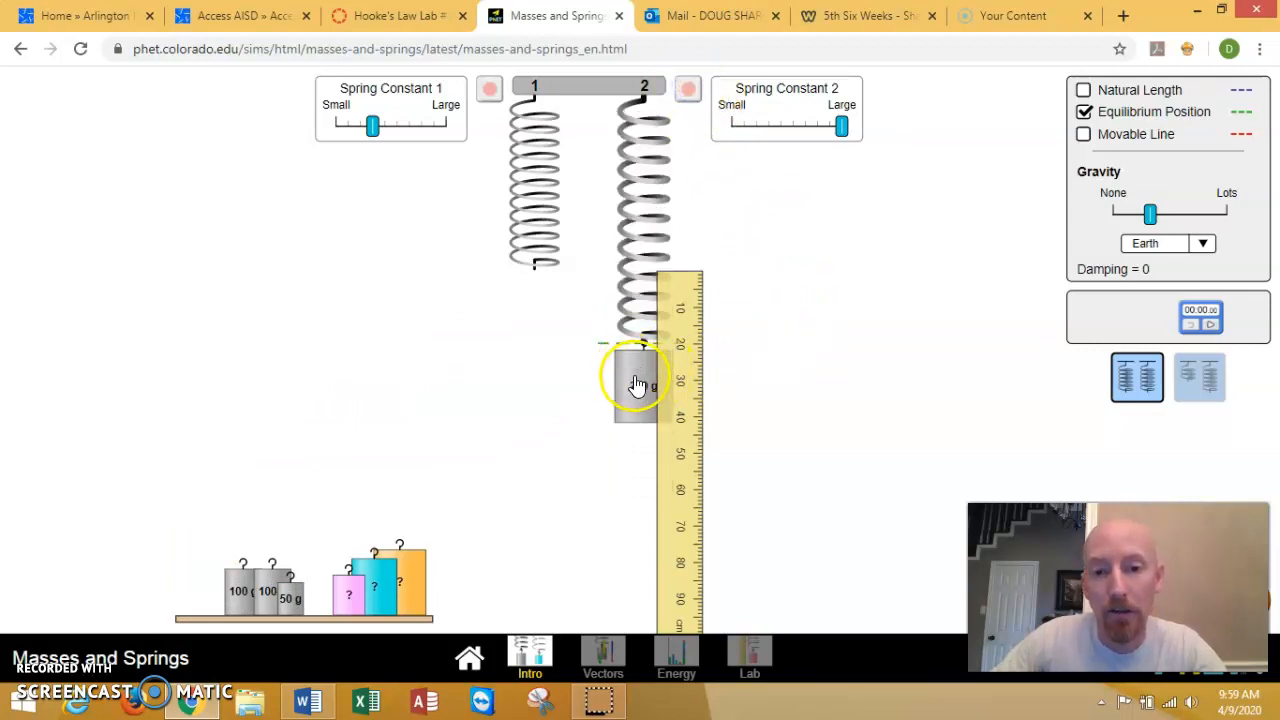
{"action": "left_click_drag", "start_coordinate": [638, 385], "coordinate": [210, 560]}
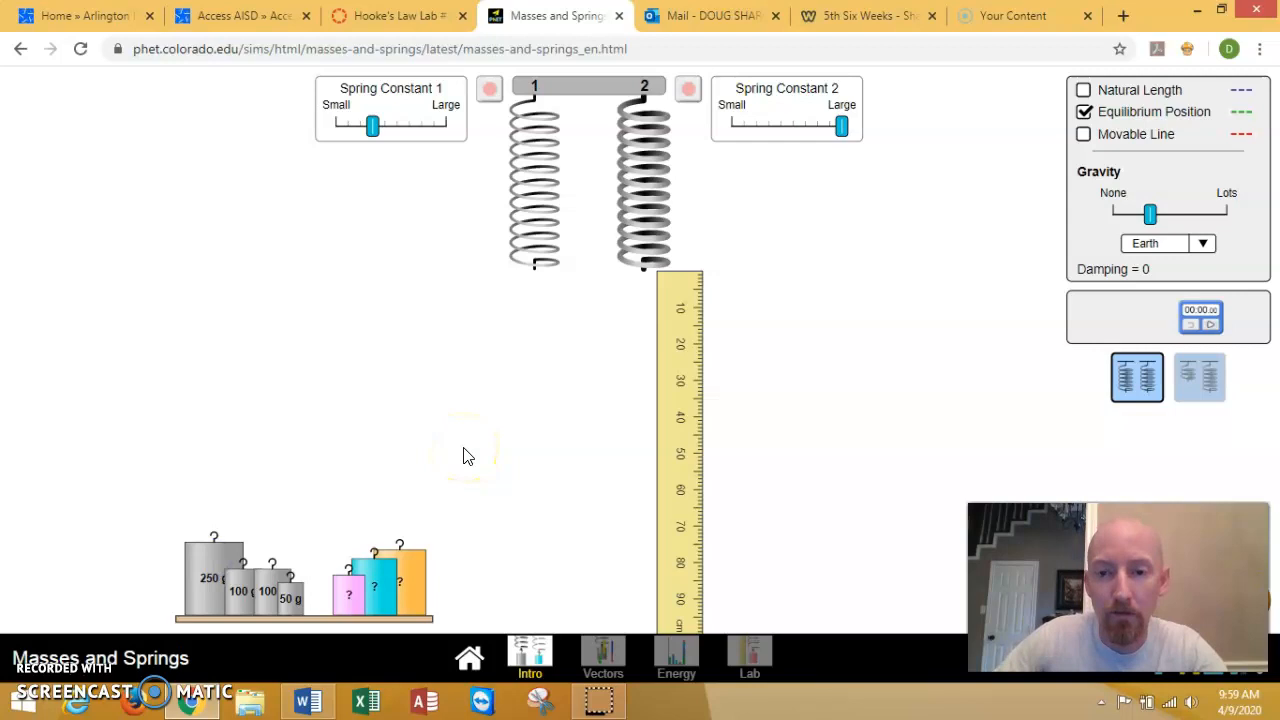
{"action": "left_click", "coordinate": [1083, 90]}
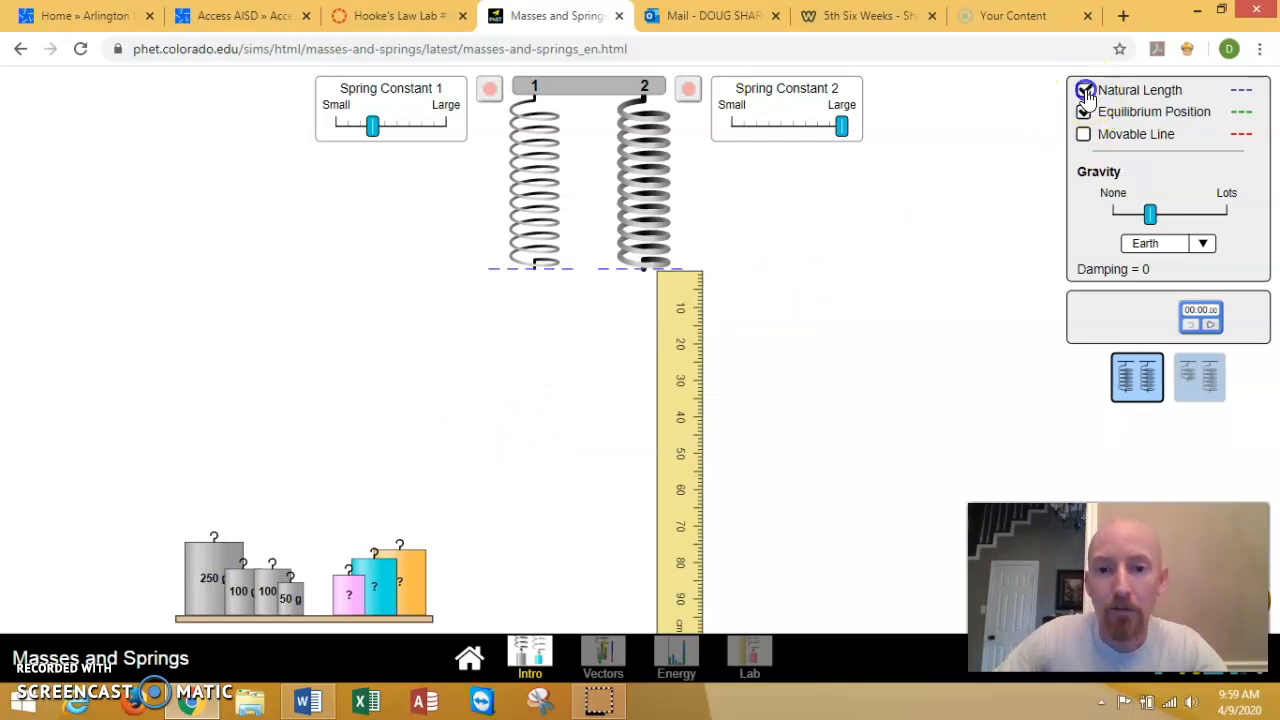
{"action": "left_click", "coordinate": [1083, 90]}
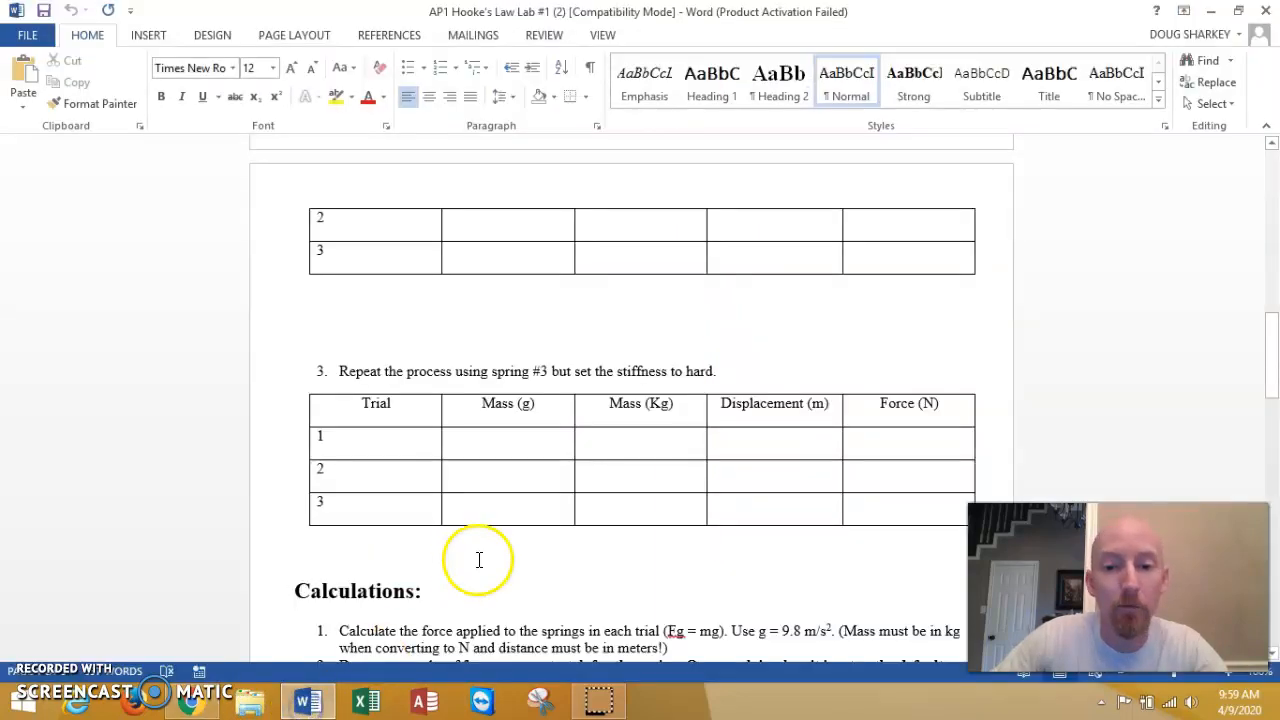
{"action": "mouse_move", "coordinate": [770, 425]}
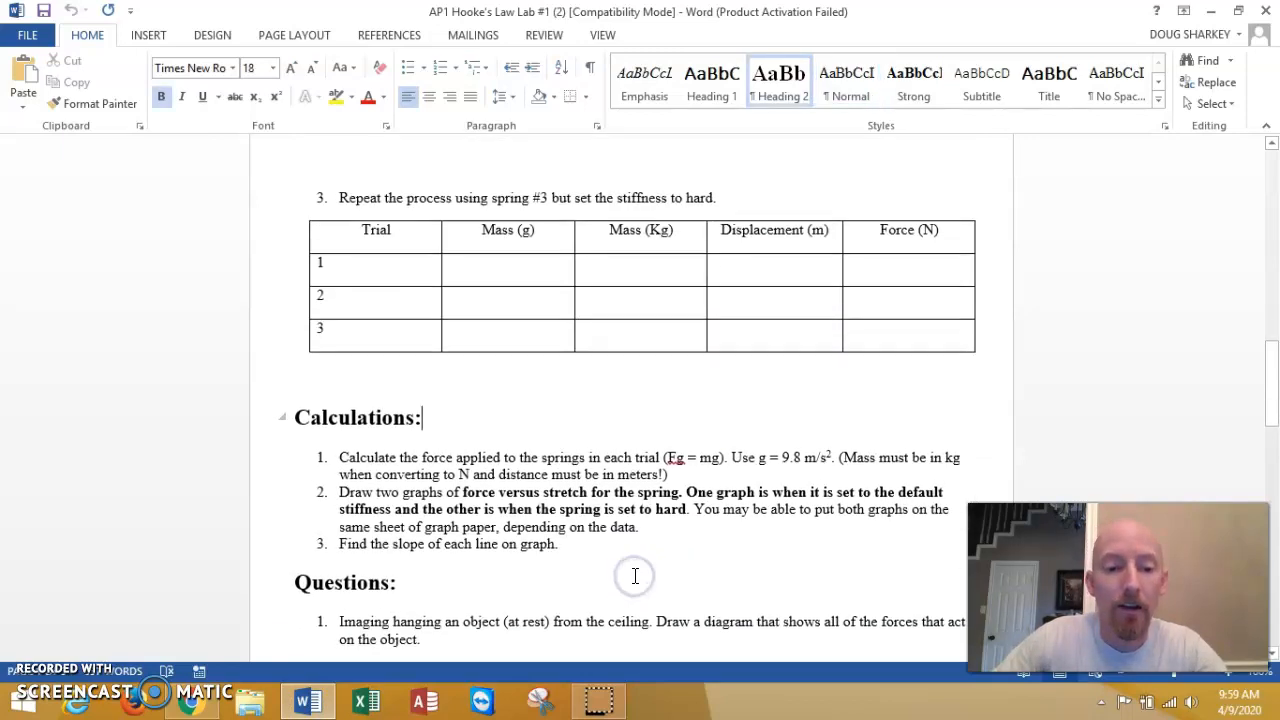
{"action": "scroll", "scroll_direction": "down", "scroll_amount": 3}
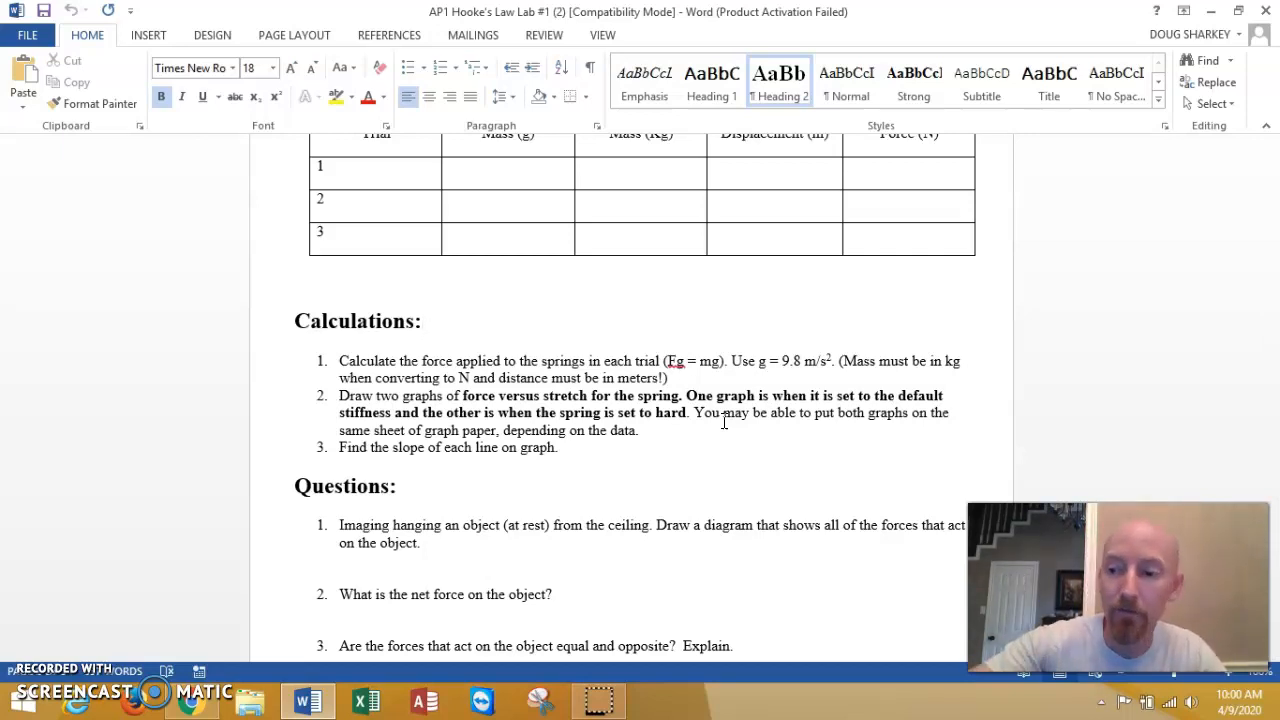
{"action": "scroll", "scroll_direction": "down", "scroll_amount": 3}
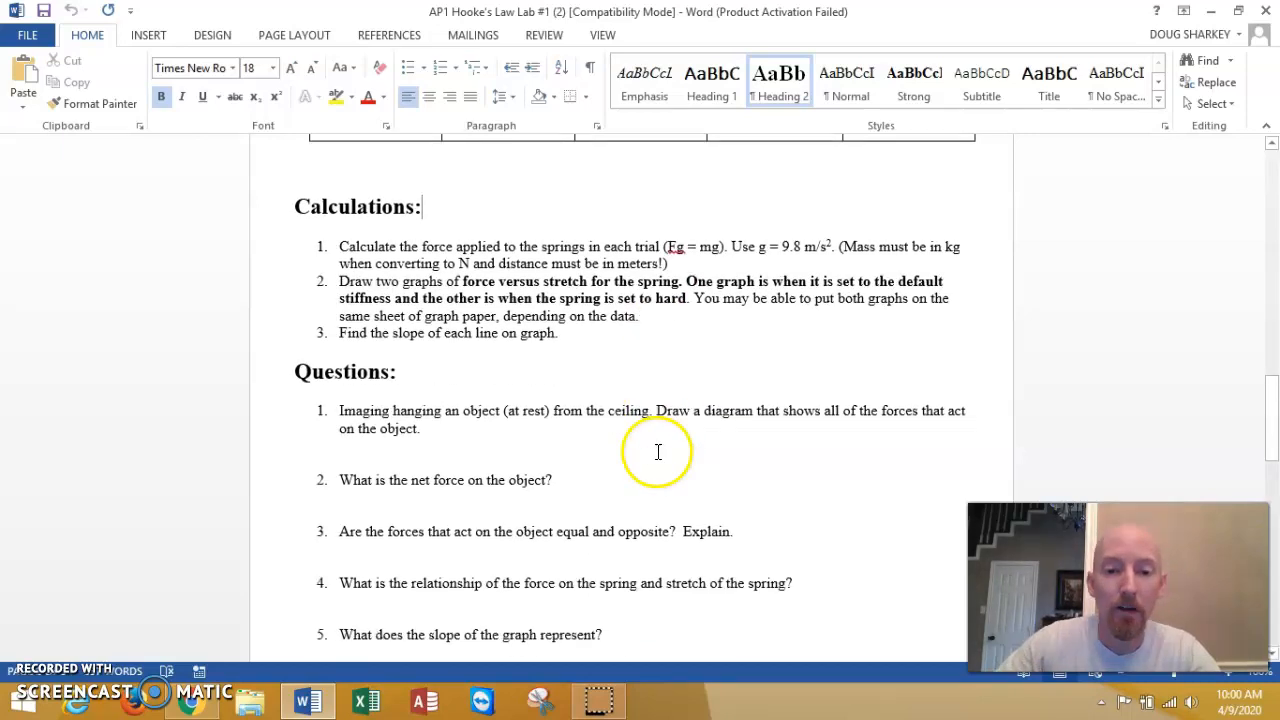
{"action": "scroll", "scroll_direction": "down", "scroll_amount": 3}
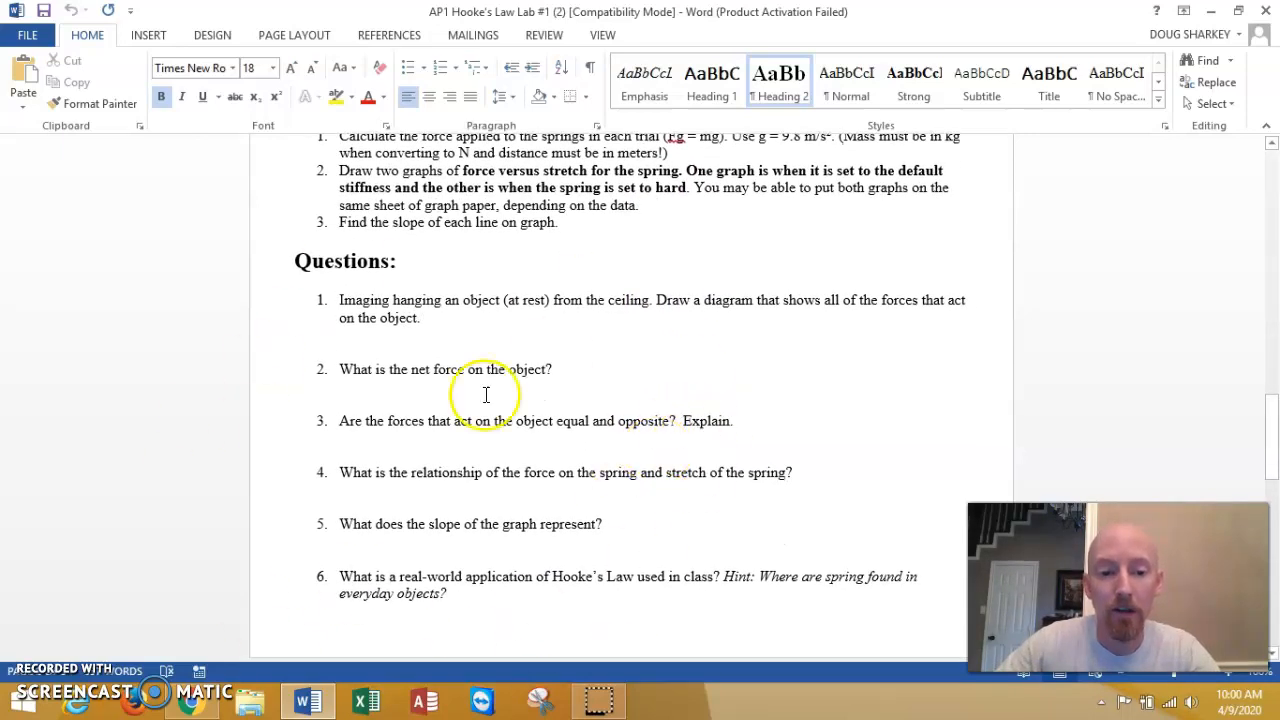
{"action": "scroll", "scroll_direction": "down", "scroll_amount": 3}
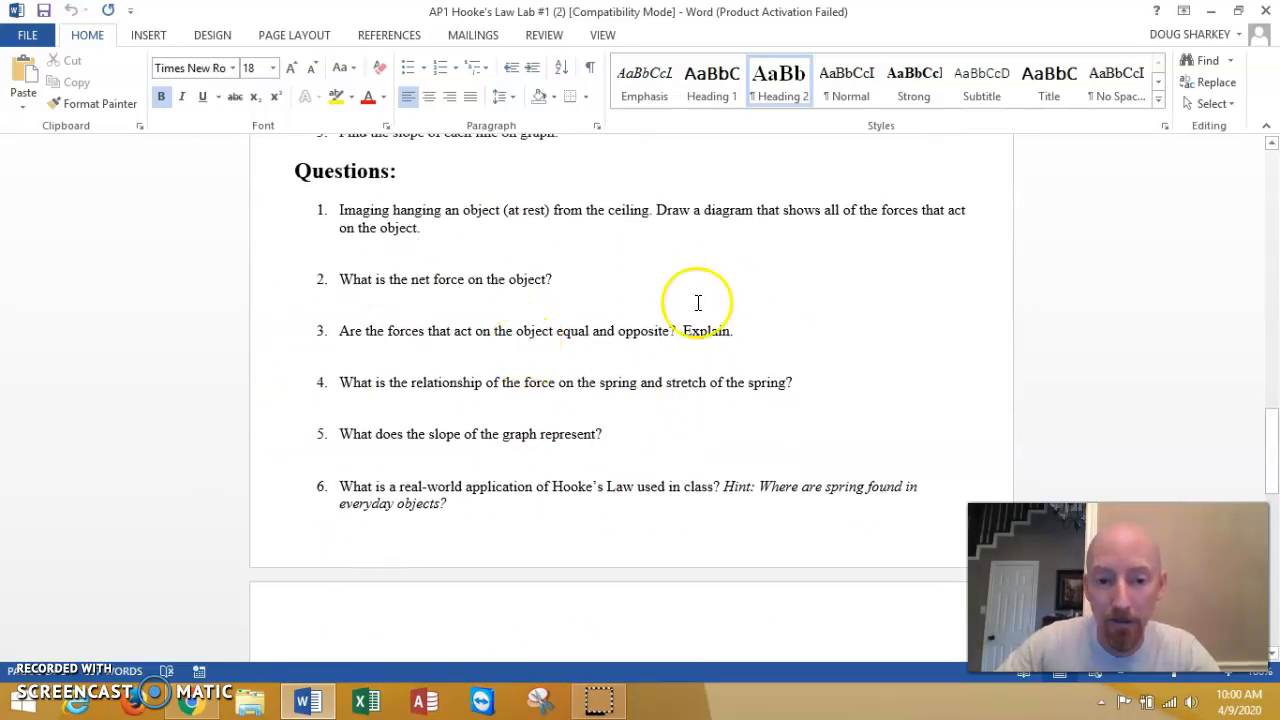
{"action": "scroll", "scroll_direction": "down", "scroll_amount": 3}
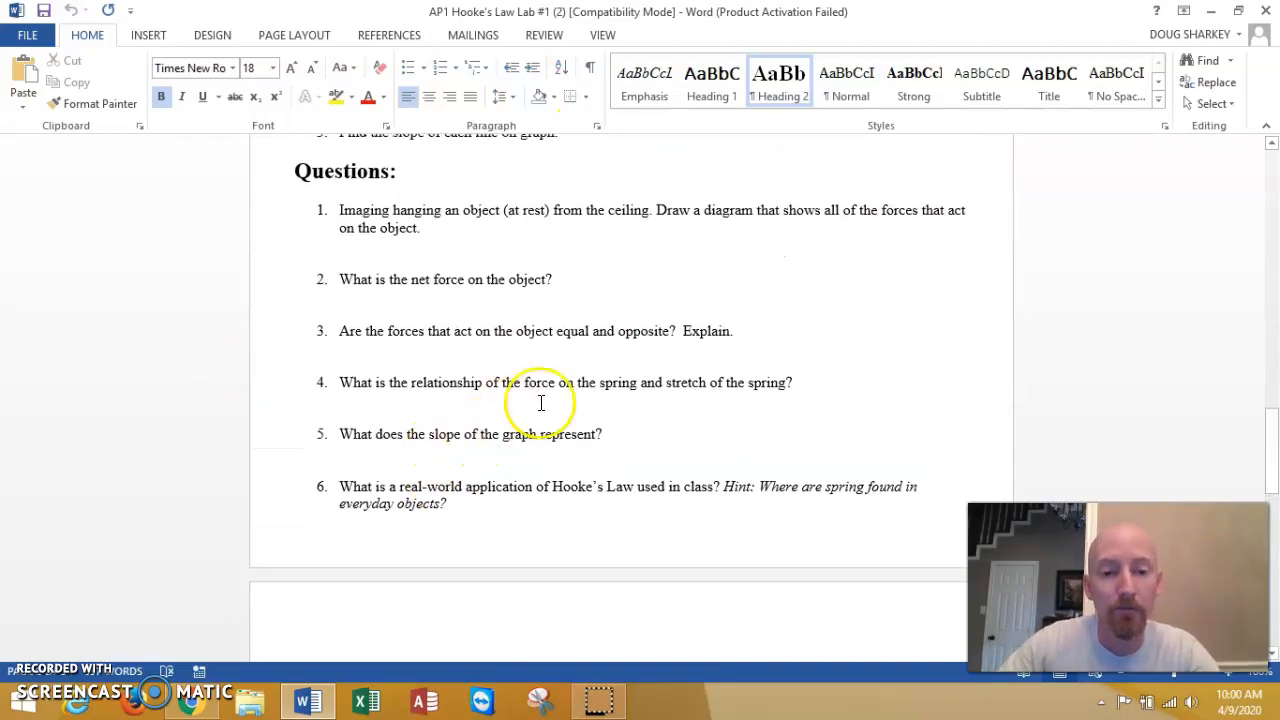
{"action": "mouse_move", "coordinate": [573, 458]}
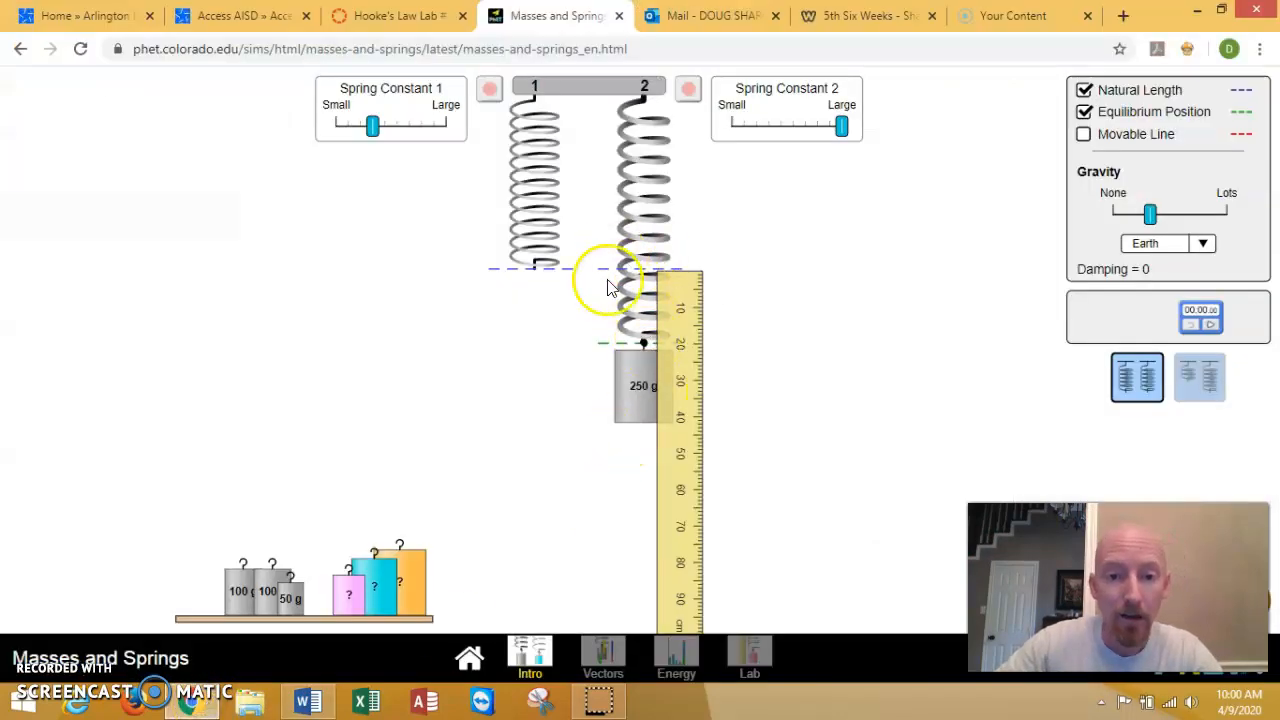
{"action": "mouse_move", "coordinate": [687, 330]}
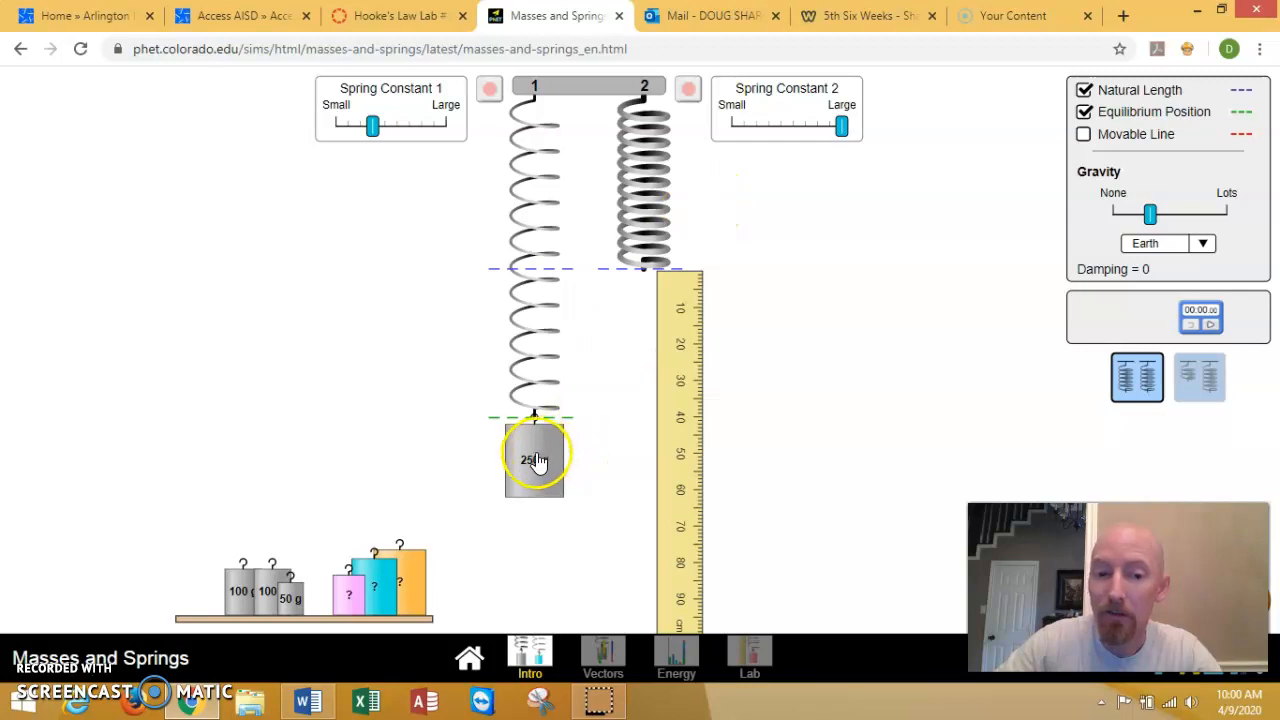
{"action": "left_click_drag", "start_coordinate": [535, 460], "coordinate": [645, 310]}
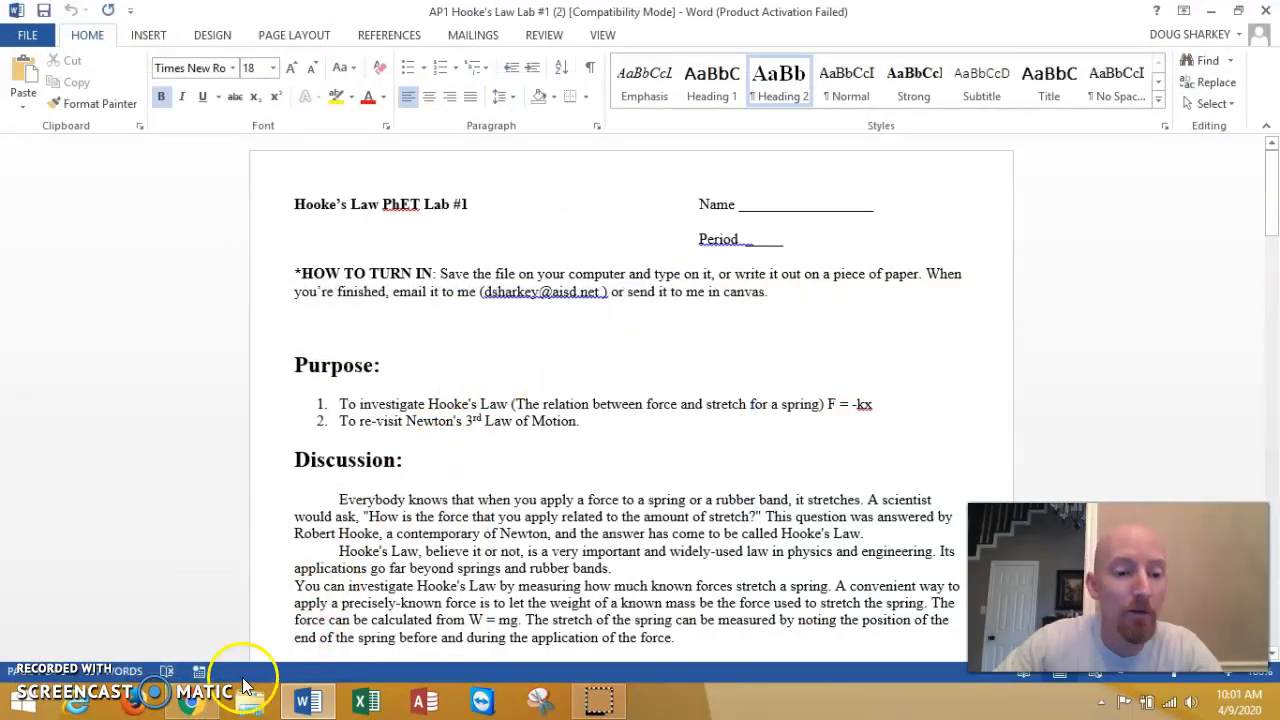
{"action": "mouse_move", "coordinate": [590, 437]}
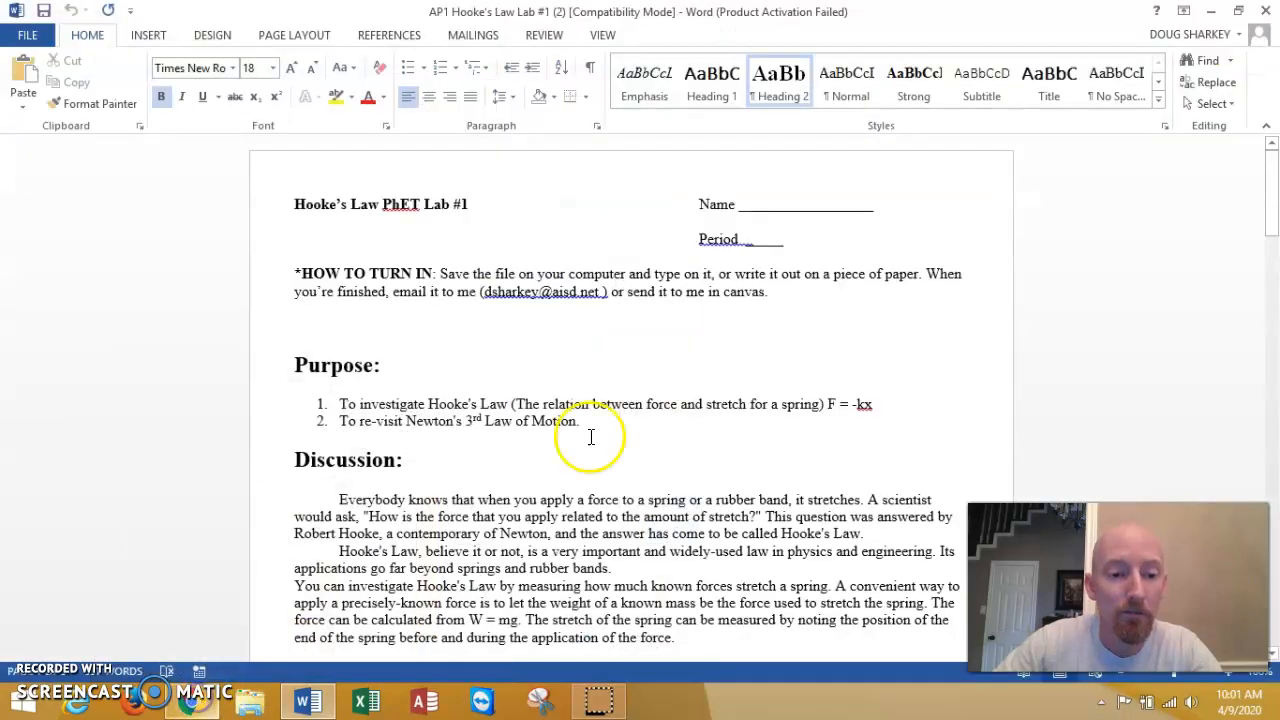
Enter 250 as the trial 1 Mass (g) in the spring #3 data table
{"action": "scroll", "scroll_direction": "down", "scroll_amount": 3}
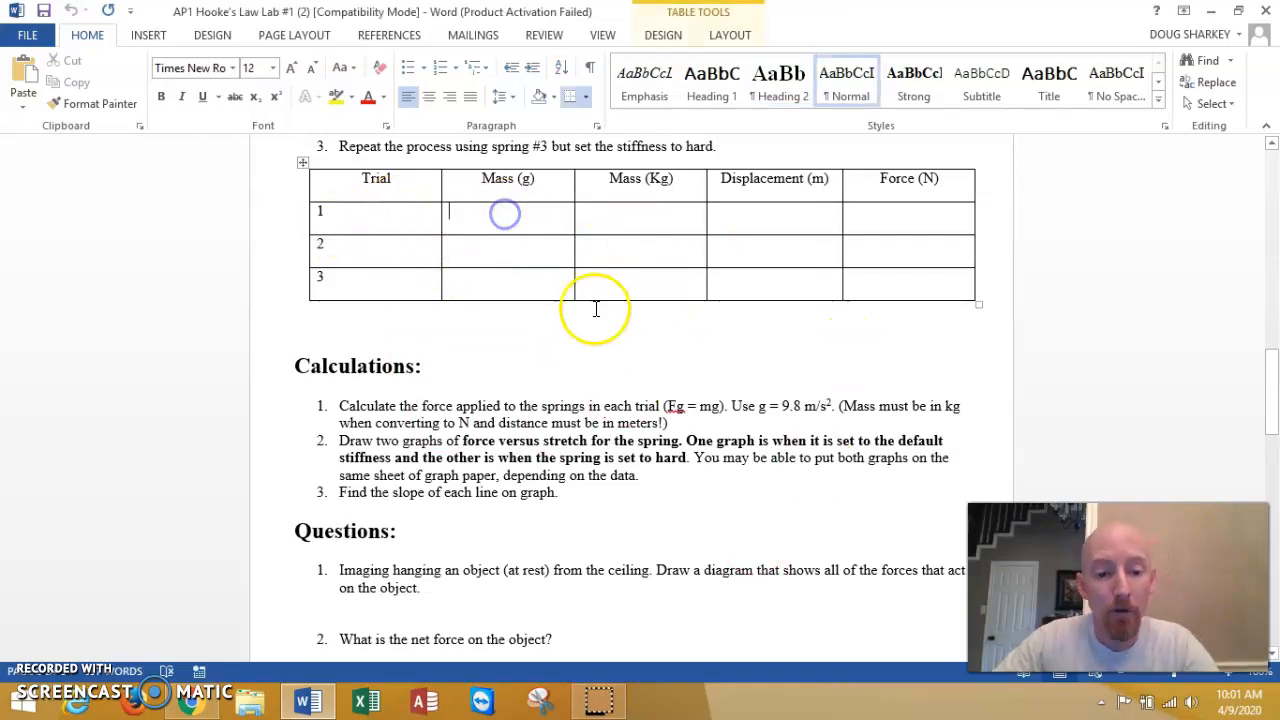
{"action": "type", "text": "250"}
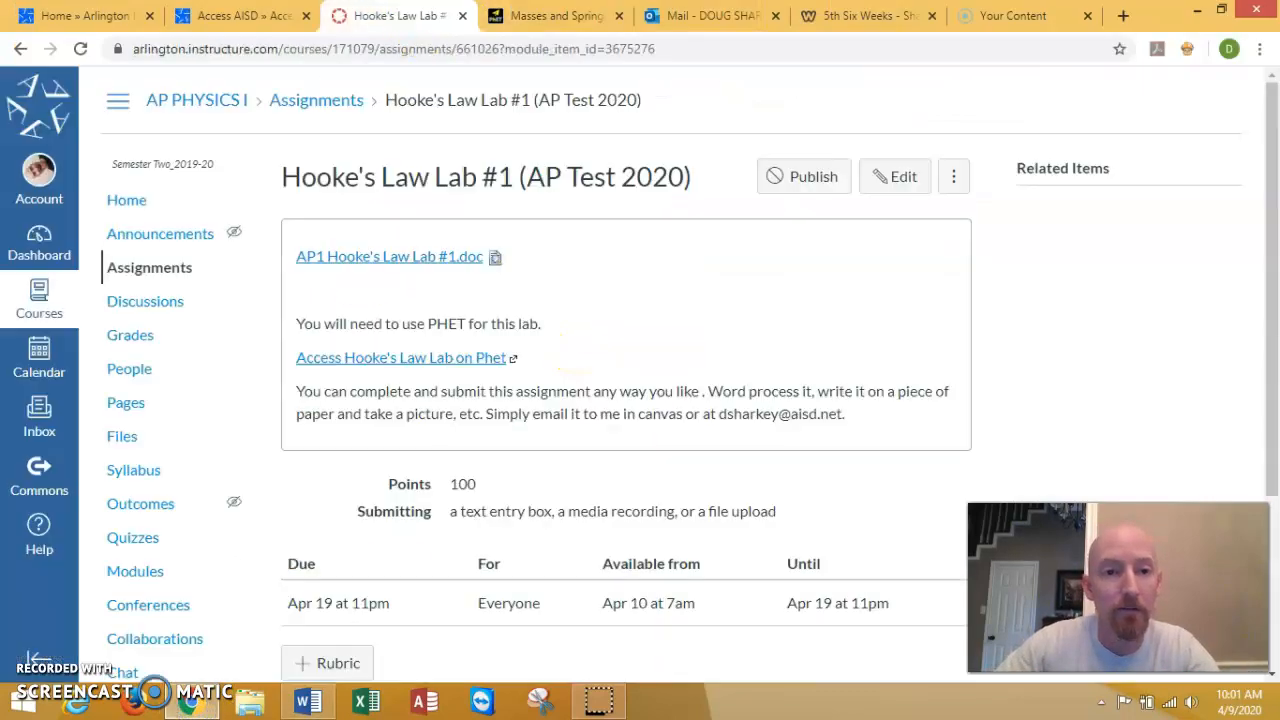
Open the Canvas Inbox, then switch to the Outlook Mail tab
{"action": "left_click", "coordinate": [39, 415]}
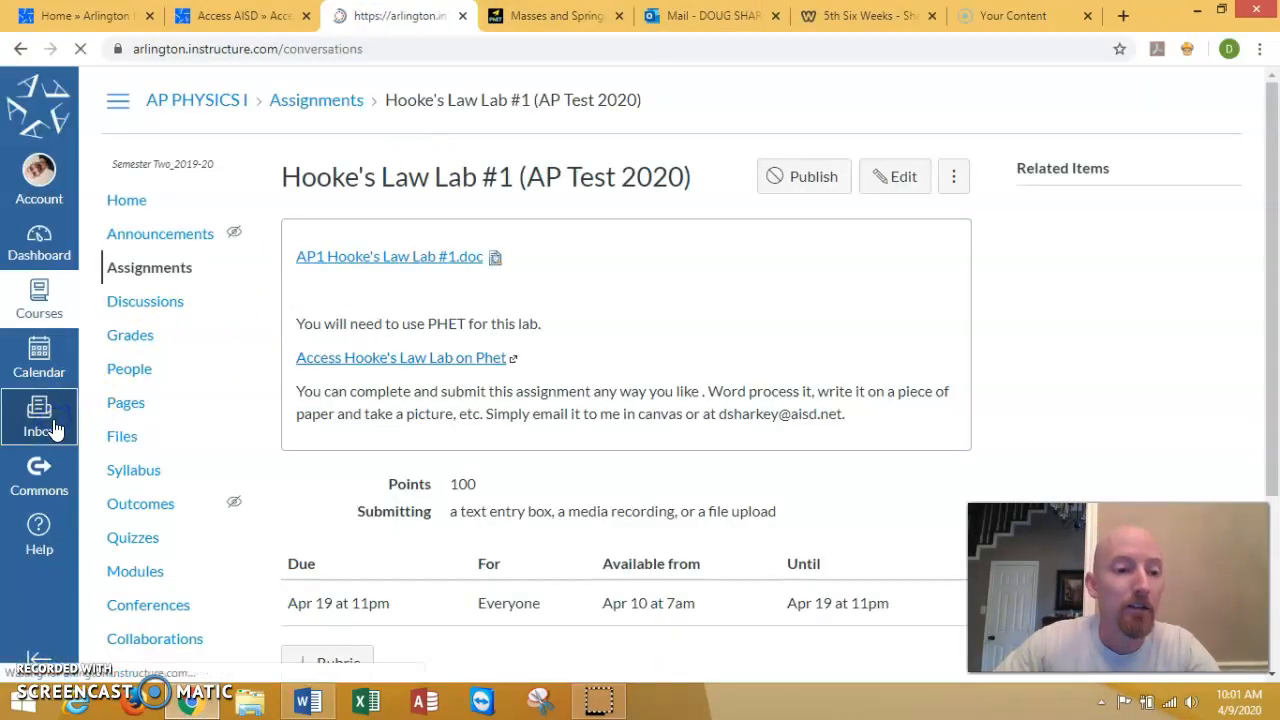
{"action": "left_click", "coordinate": [39, 417]}
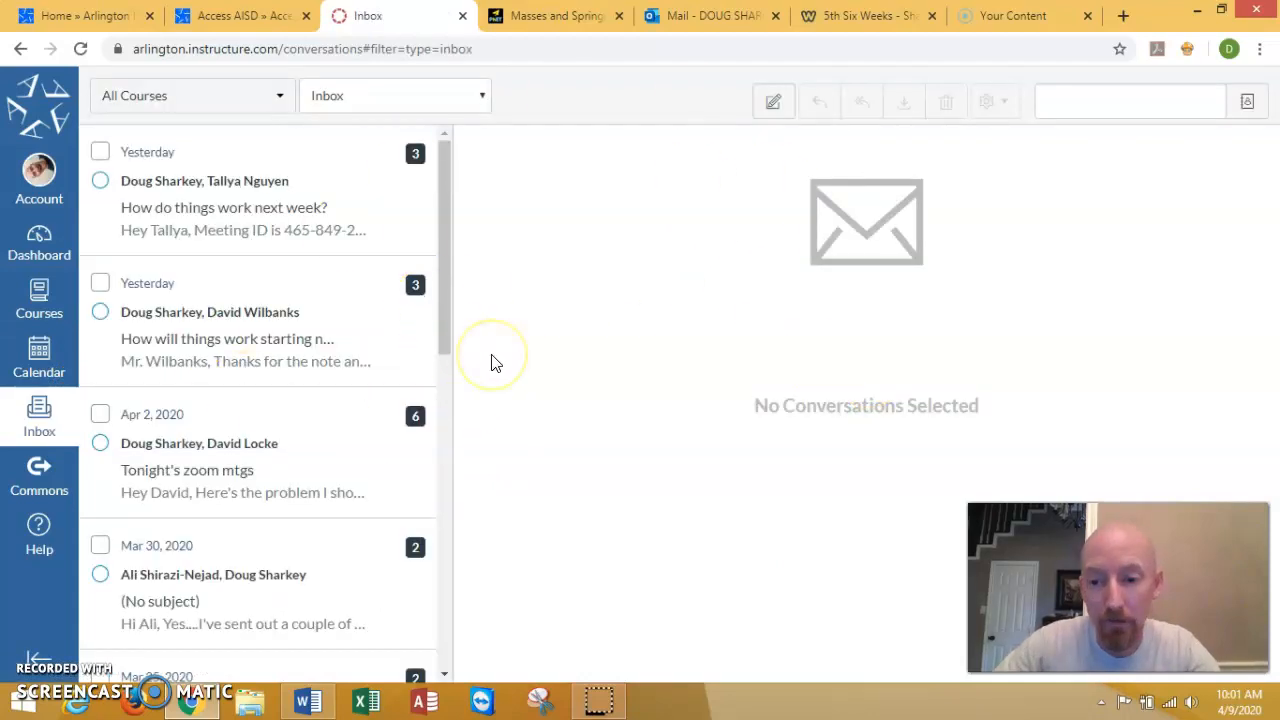
{"action": "mouse_move", "coordinate": [820, 16]}
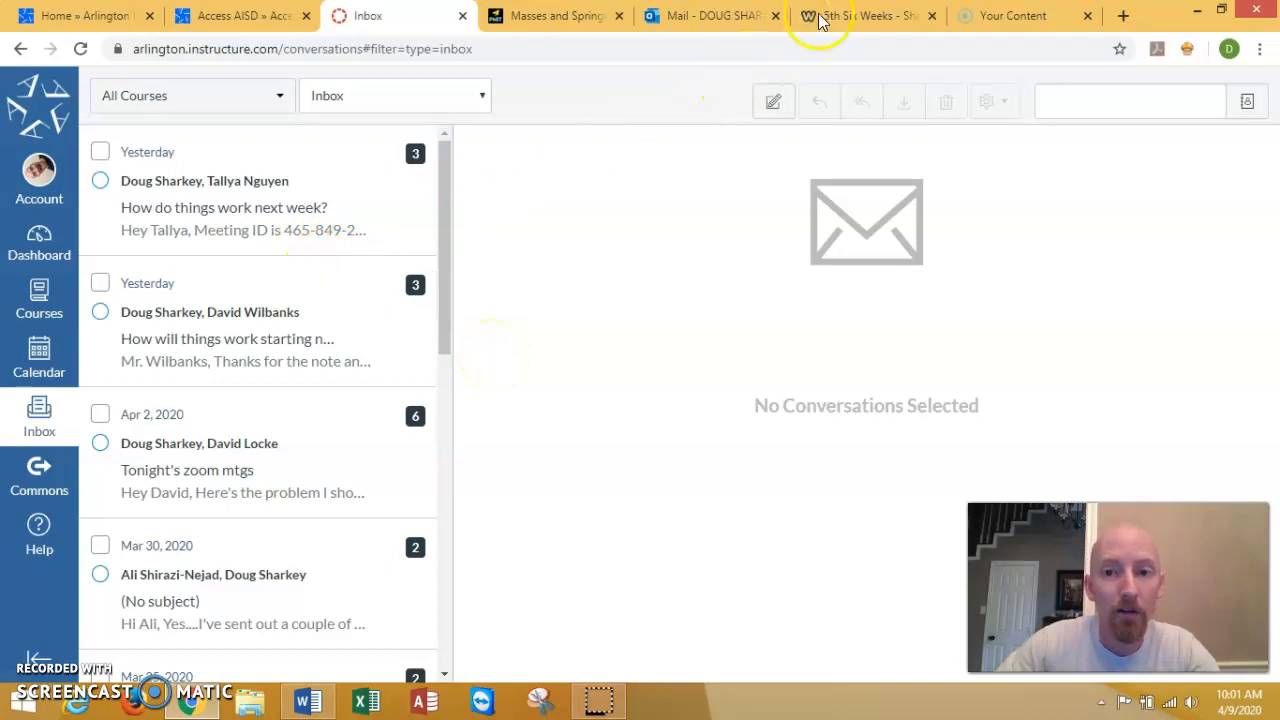
{"action": "left_click", "coordinate": [710, 15]}
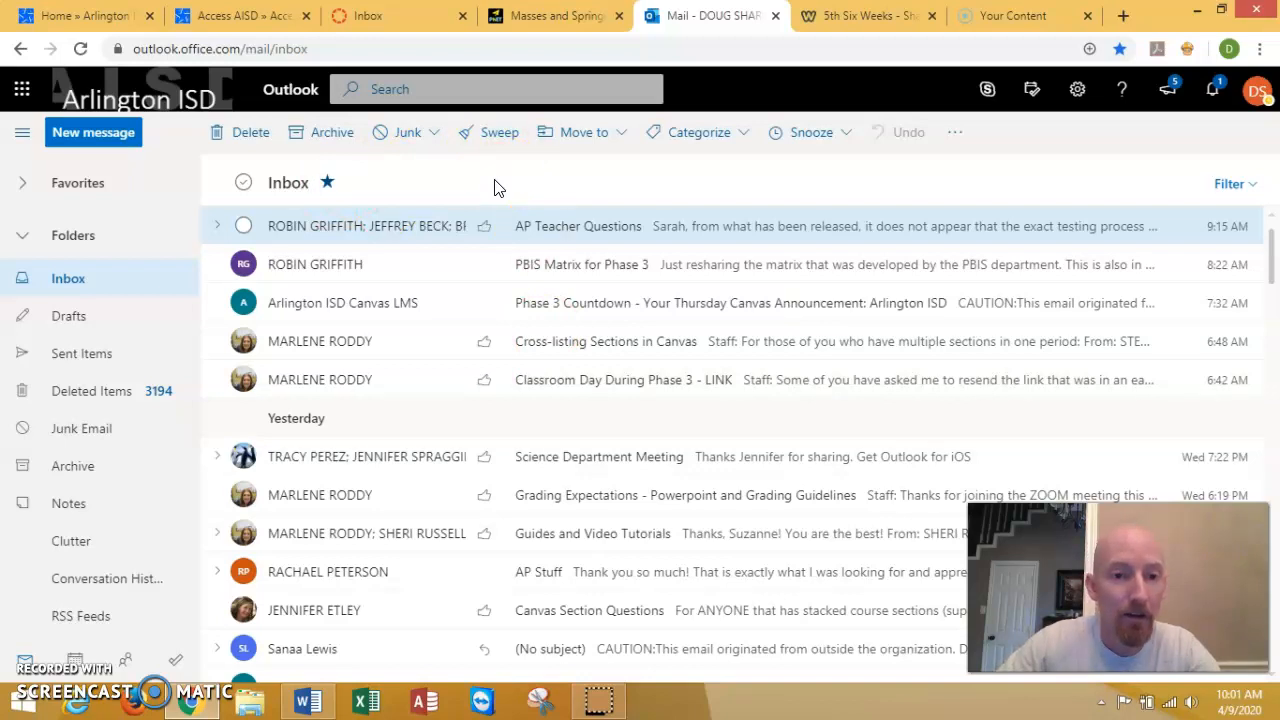
Switch back to the Masses and Springs simulation tab
{"action": "left_click", "coordinate": [553, 16]}
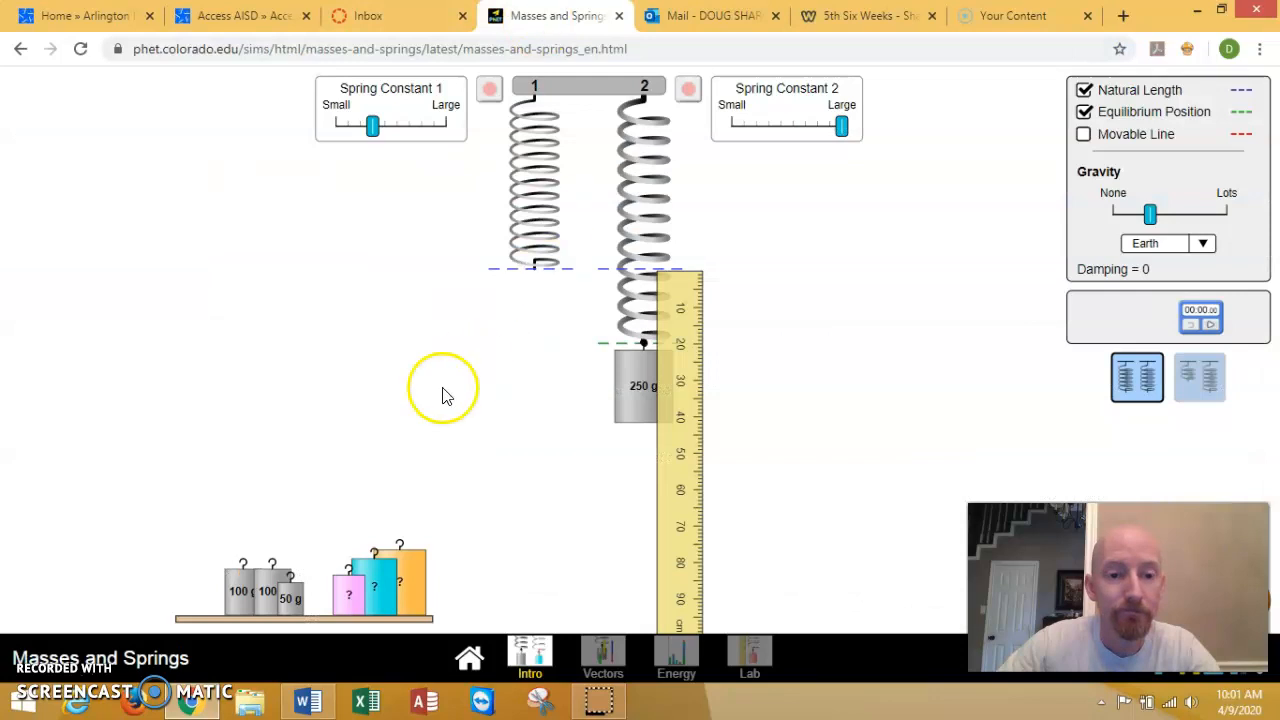
{"action": "mouse_move", "coordinate": [518, 448]}
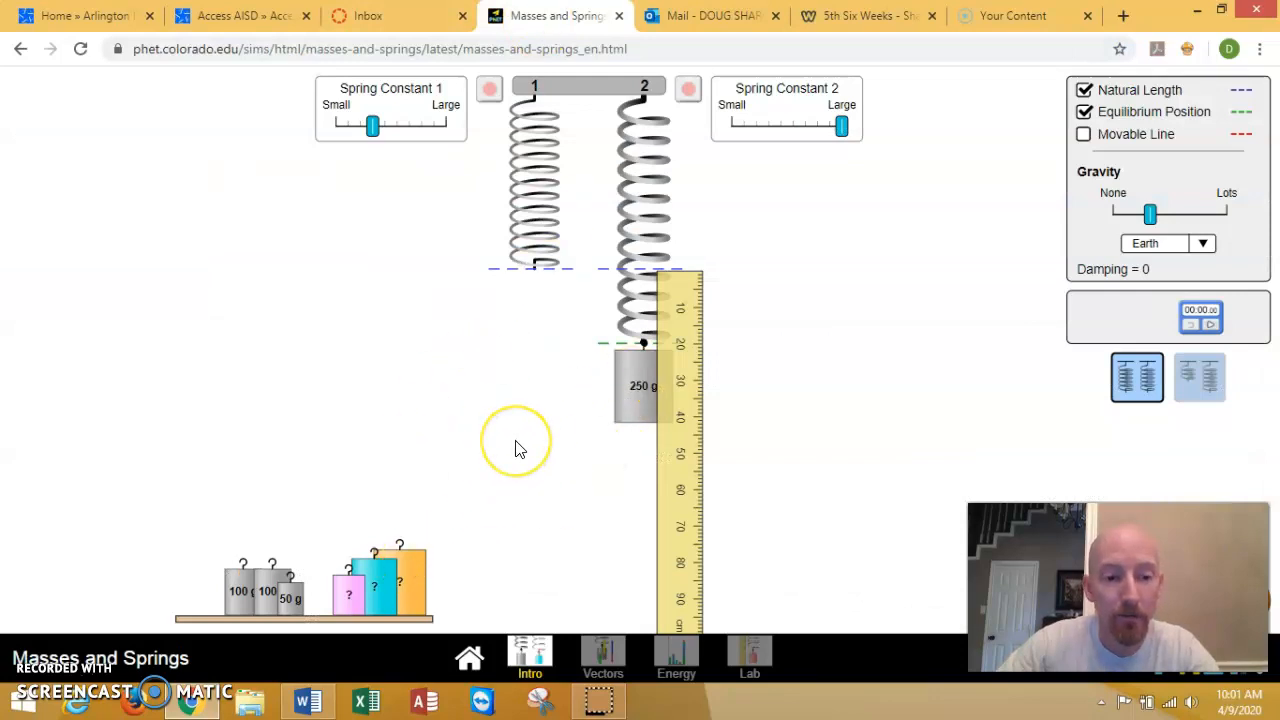